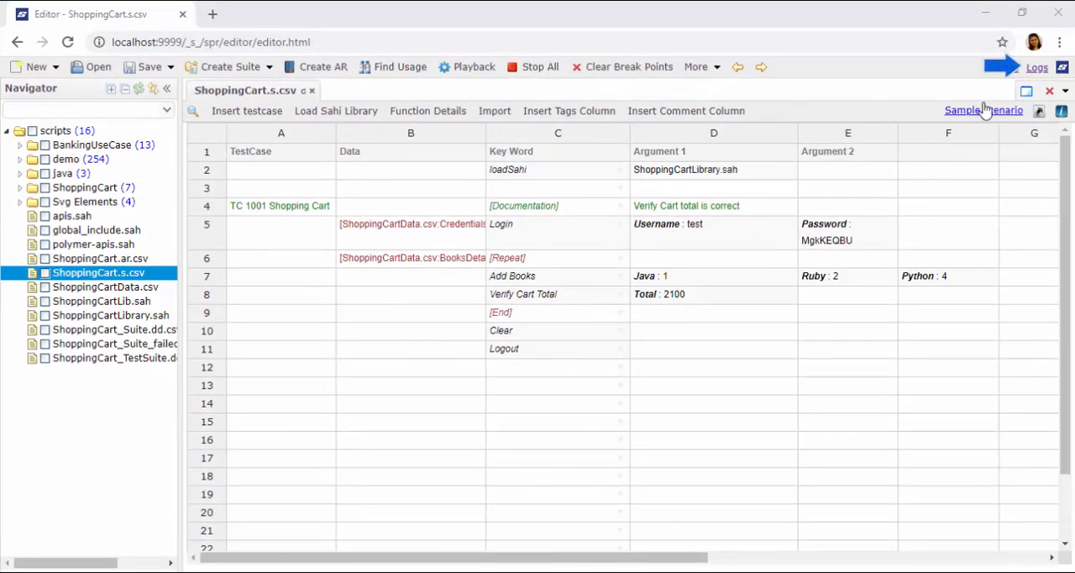
- From Logs, open the Script Report for the ShoppingCart.s.csv run
{"action": "left_click", "coordinate": [1036, 67]}
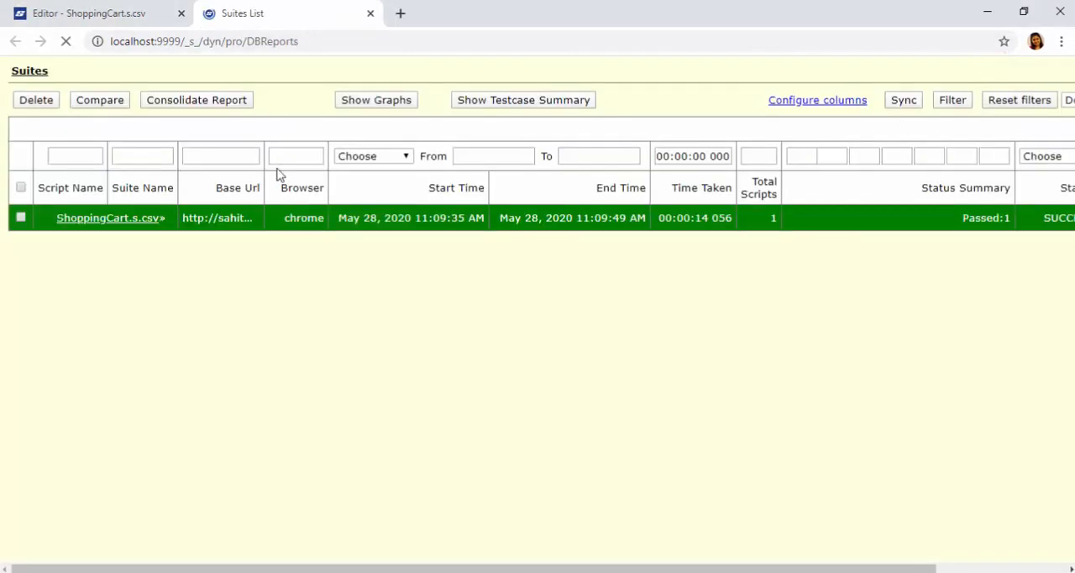
{"action": "left_click", "coordinate": [107, 218]}
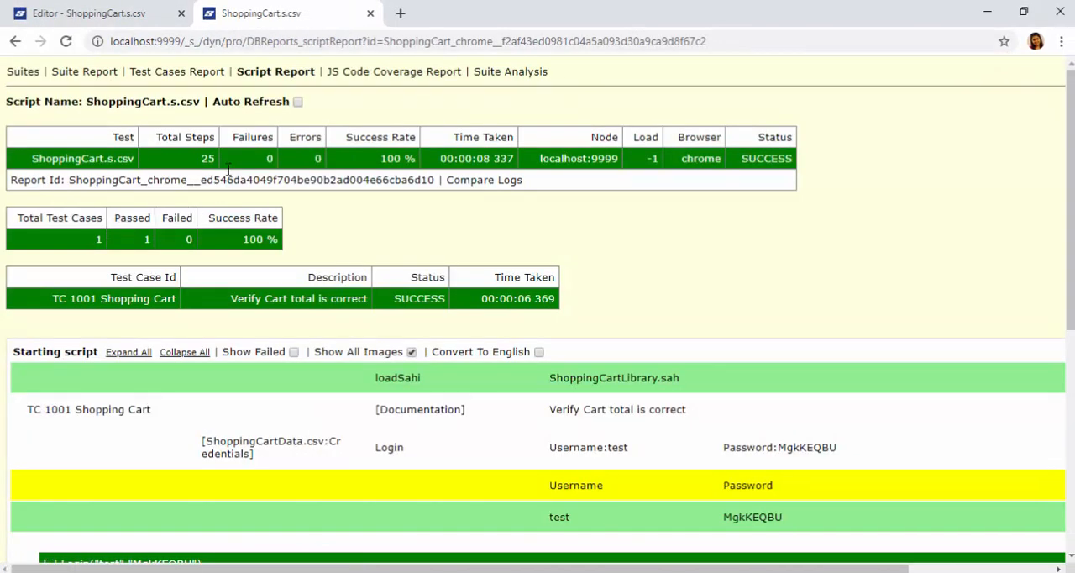
{"action": "mouse_move", "coordinate": [235, 164]}
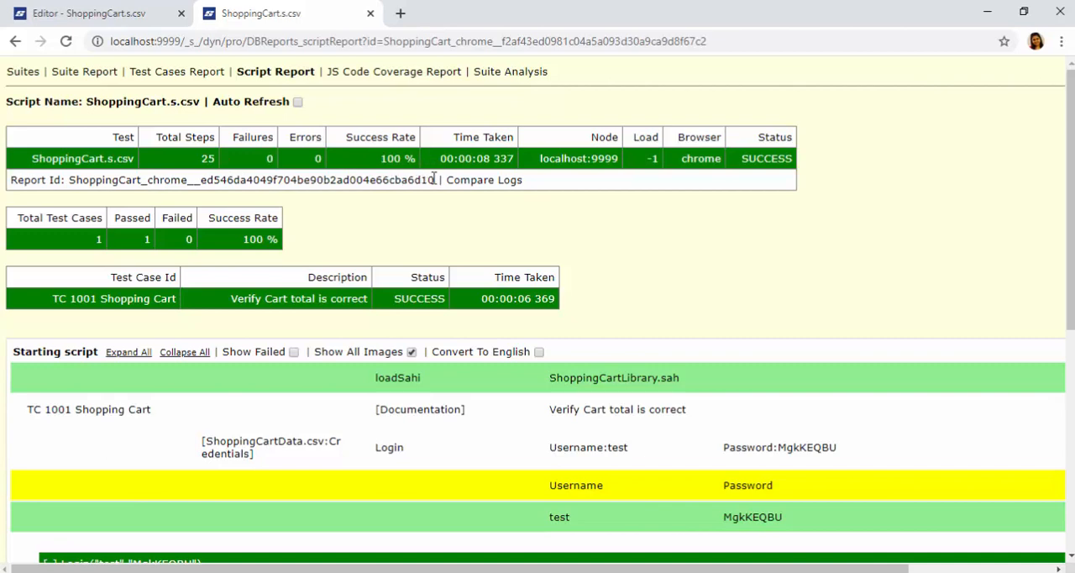
{"action": "mouse_move", "coordinate": [246, 242]}
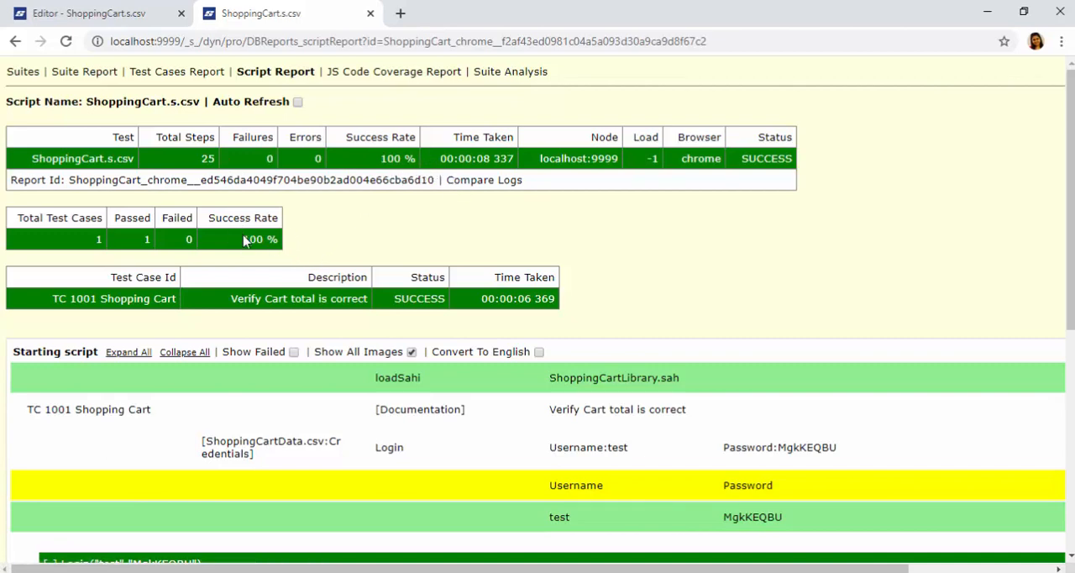
- Review the report steps and jump to the VerifyCartTotal _assertEqual source in ShoppingCartLibrary.sah
{"action": "scroll", "scroll_direction": "down", "scroll_amount": 3}
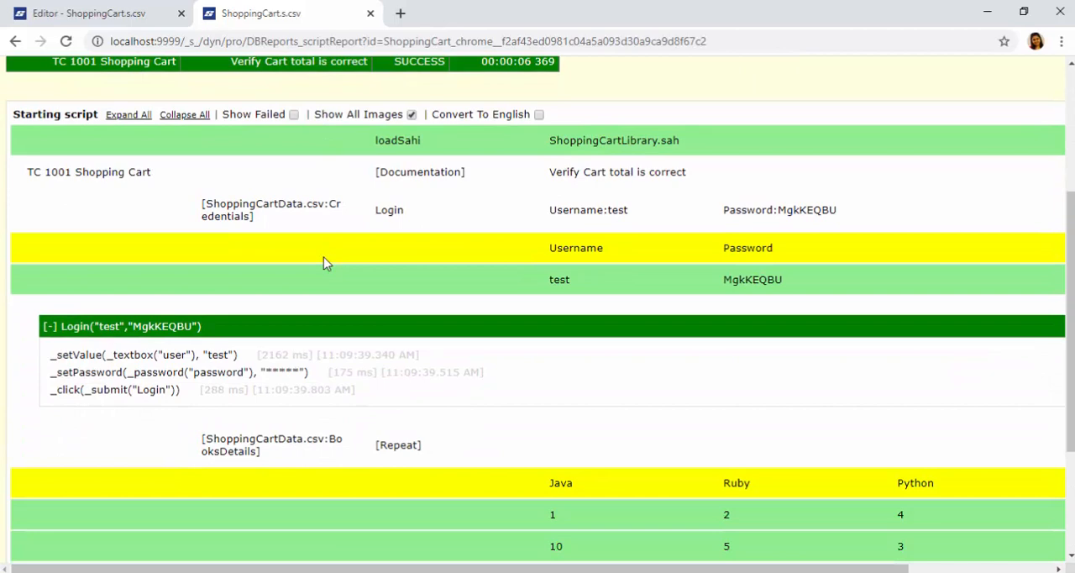
{"action": "scroll", "scroll_direction": "down", "scroll_amount": 3}
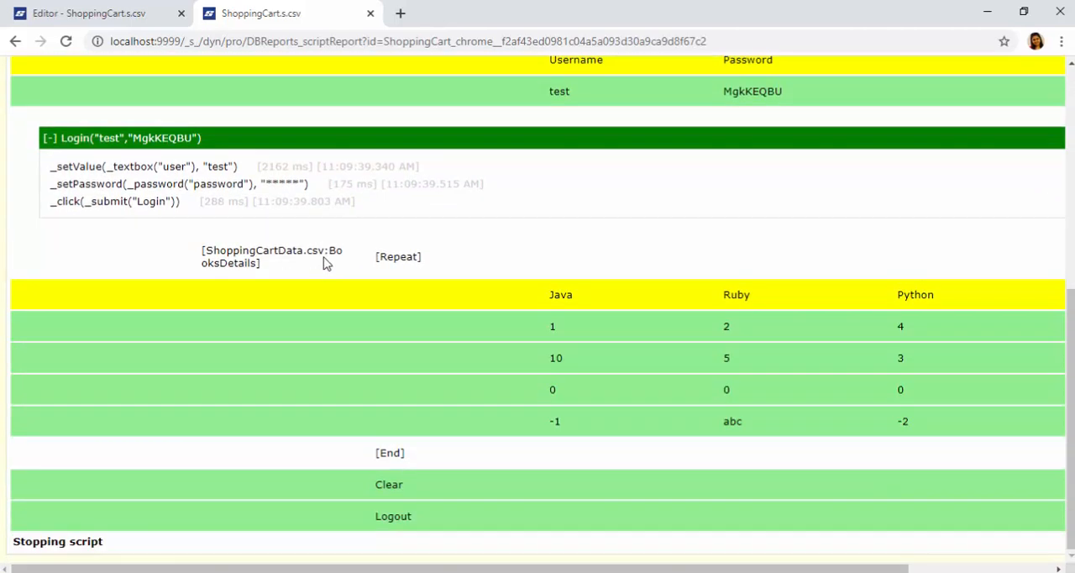
{"action": "scroll", "scroll_direction": "up", "scroll_amount": 3}
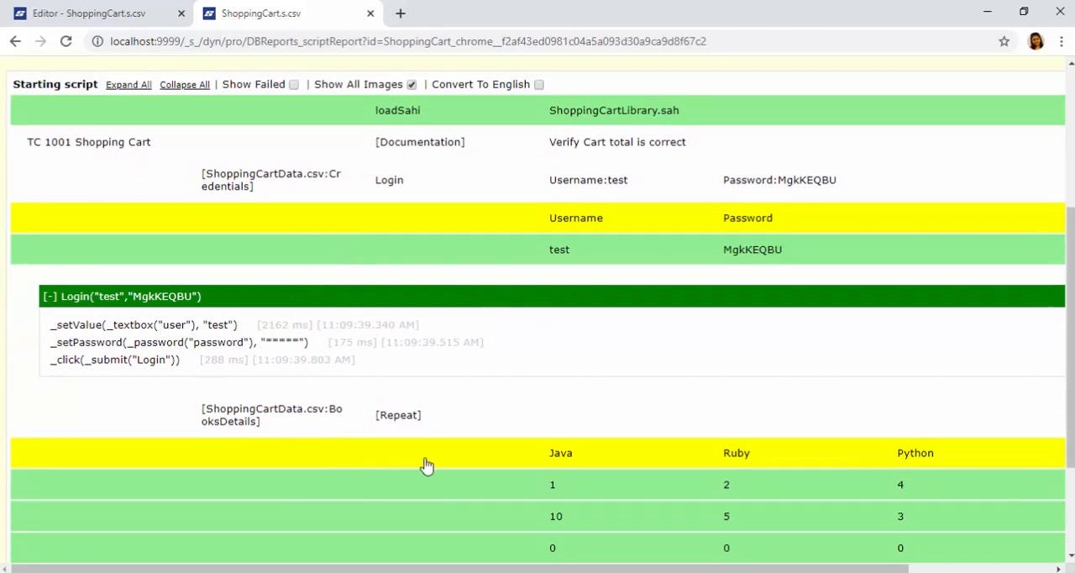
{"action": "scroll", "scroll_direction": "down", "scroll_amount": 3}
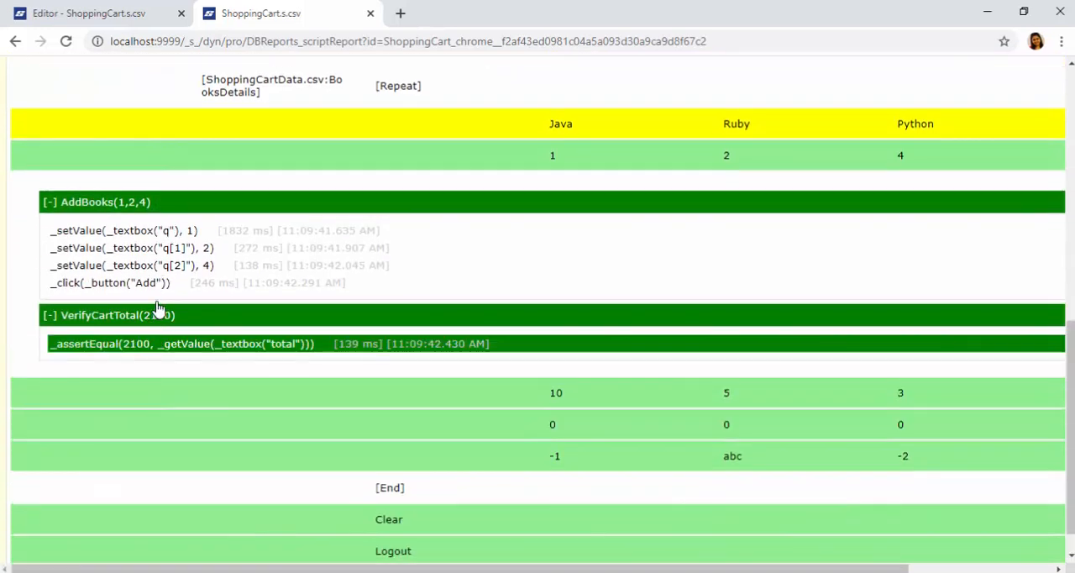
{"action": "mouse_move", "coordinate": [165, 343]}
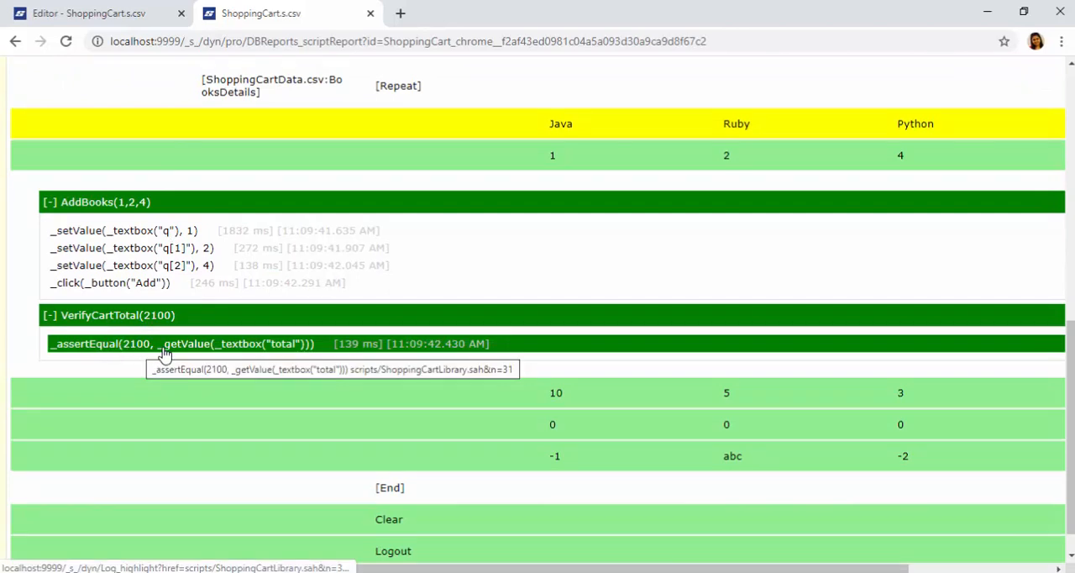
{"action": "left_click", "coordinate": [181, 343]}
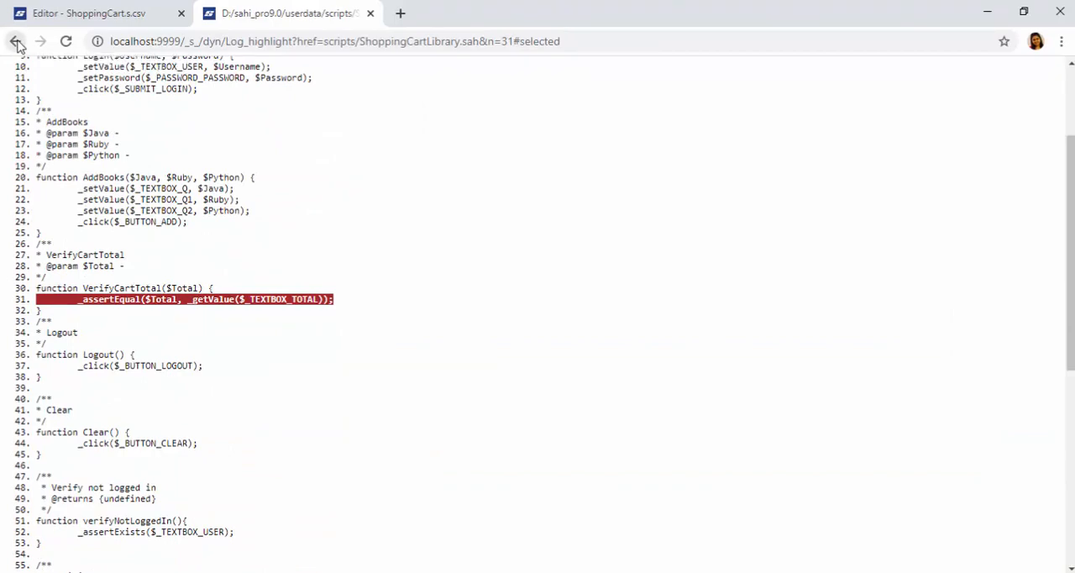
- Return to the Editor, view ShoppingCart scripts and tick BuyBooks_DataDrive.s.csv for the suite
{"action": "left_click", "coordinate": [87, 13]}
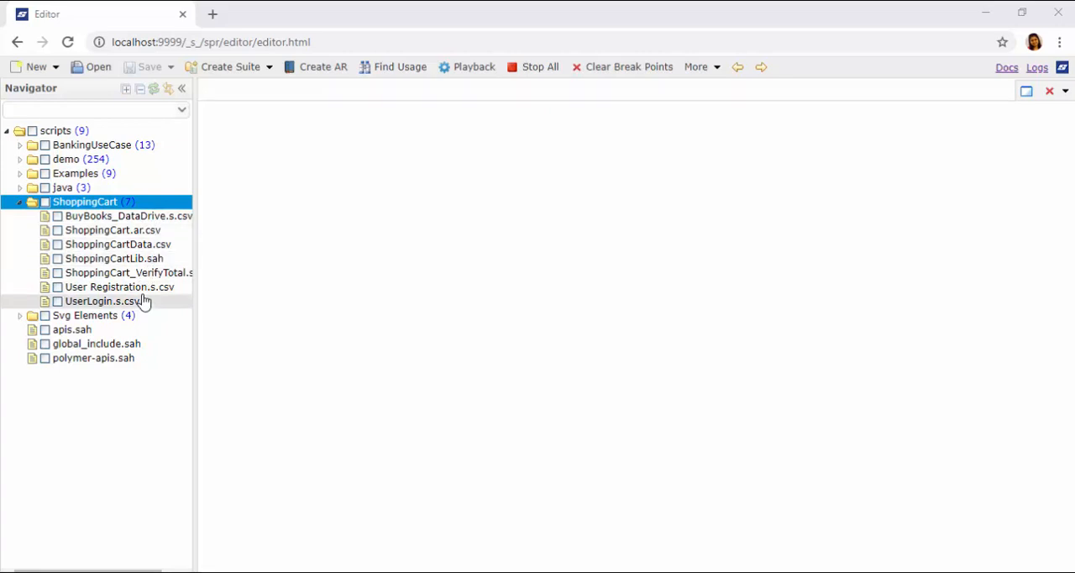
{"action": "double_click", "coordinate": [128, 215]}
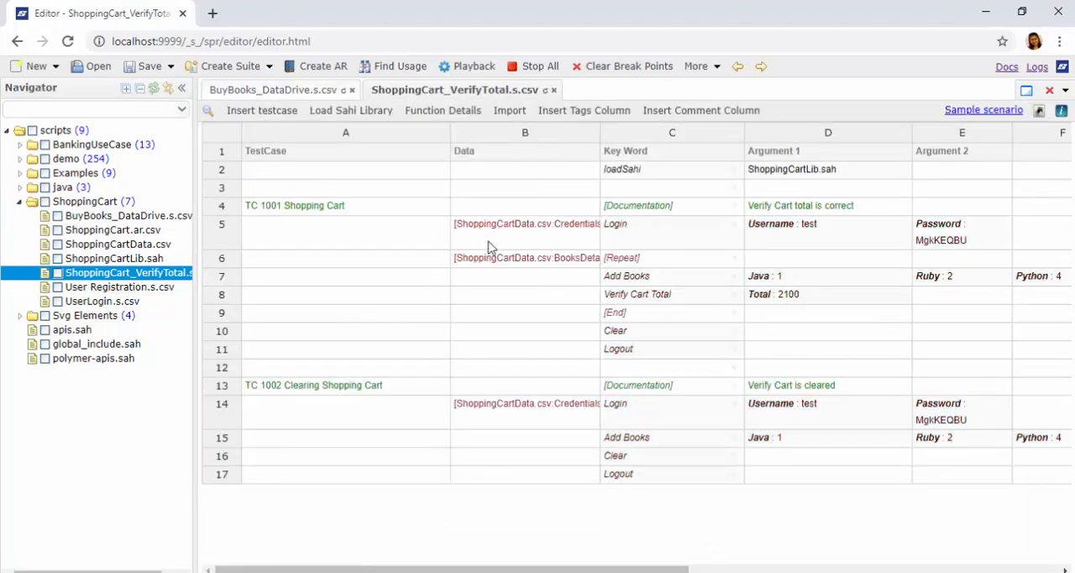
{"action": "left_click", "coordinate": [119, 285]}
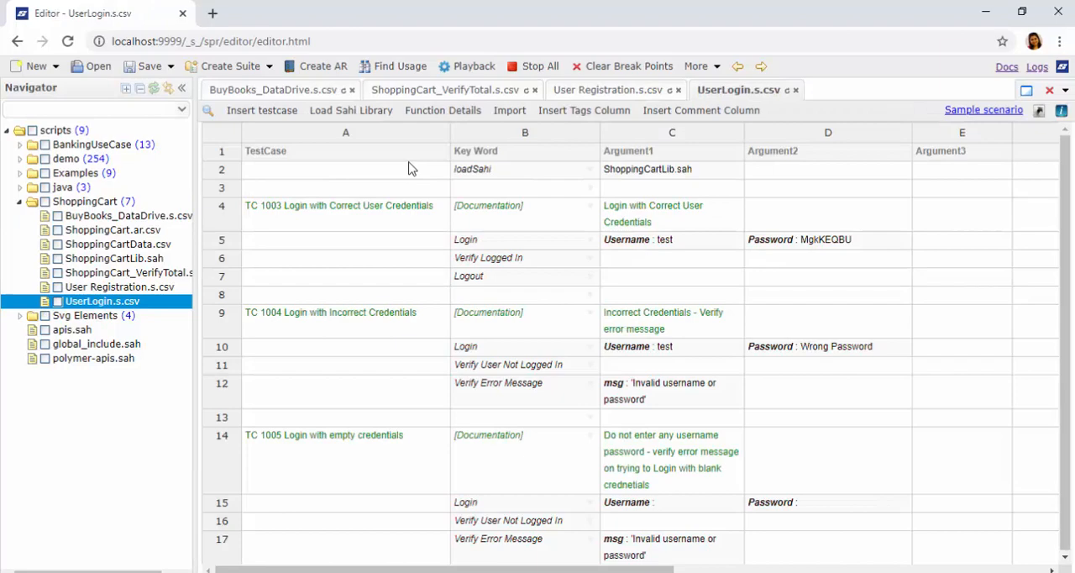
{"action": "scroll", "scroll_direction": "down", "scroll_amount": 3}
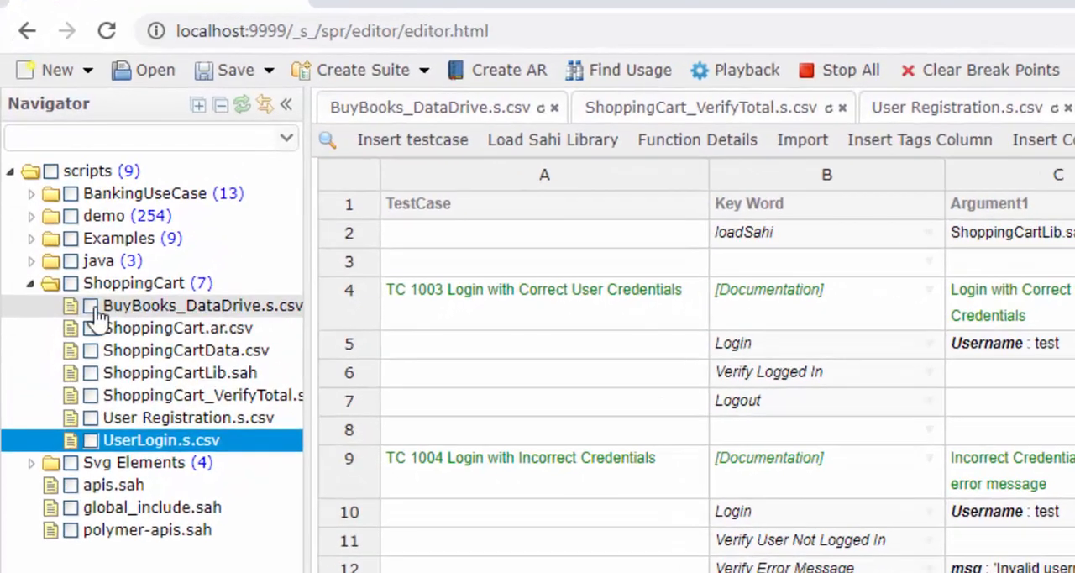
{"action": "left_click", "coordinate": [91, 306]}
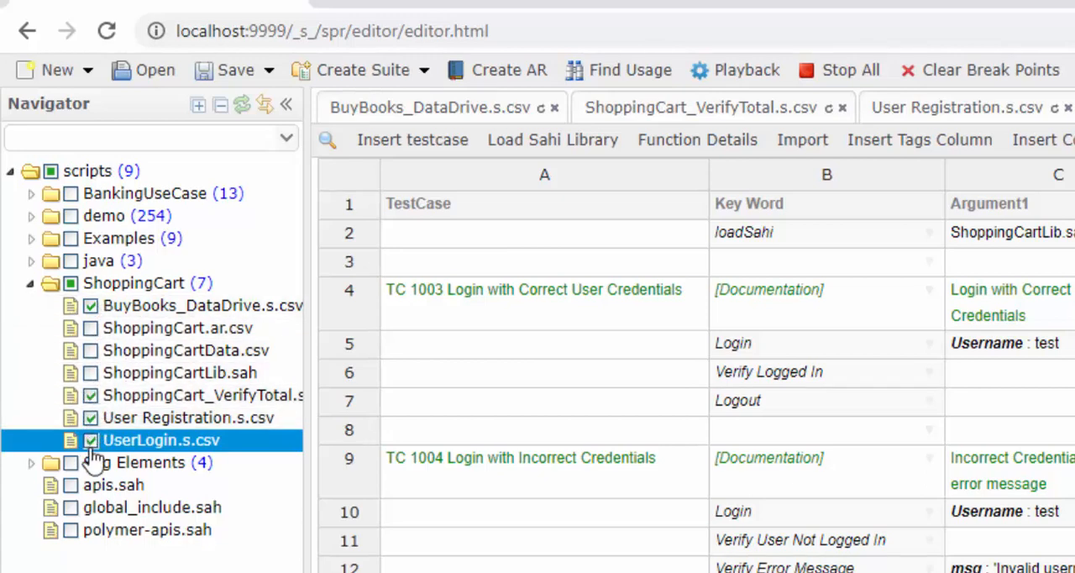
{"action": "mouse_move", "coordinate": [126, 450]}
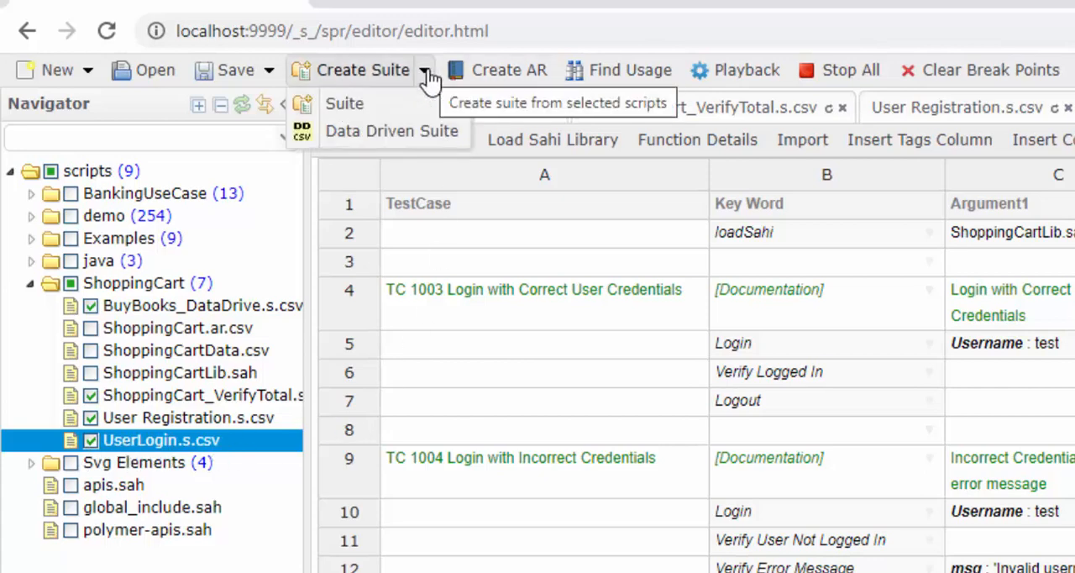
- Create a Data Driven Suite from the selected scripts and save it as ShoppingCartSuite.dd.csv
{"action": "left_click", "coordinate": [391, 131]}
{"action": "type", "text": "ShoppingCartS"}
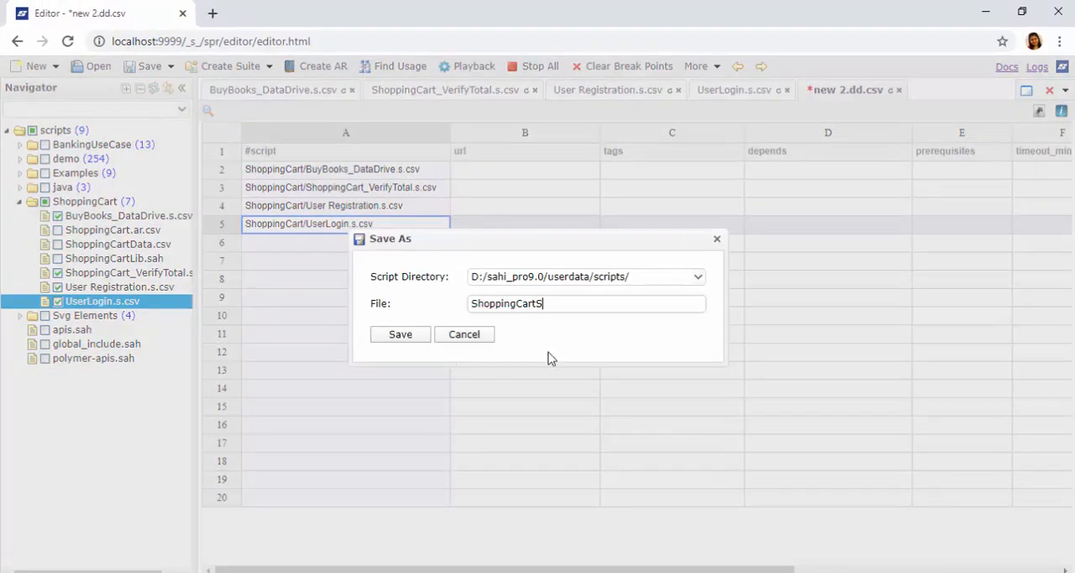
{"action": "left_click", "coordinate": [399, 334]}
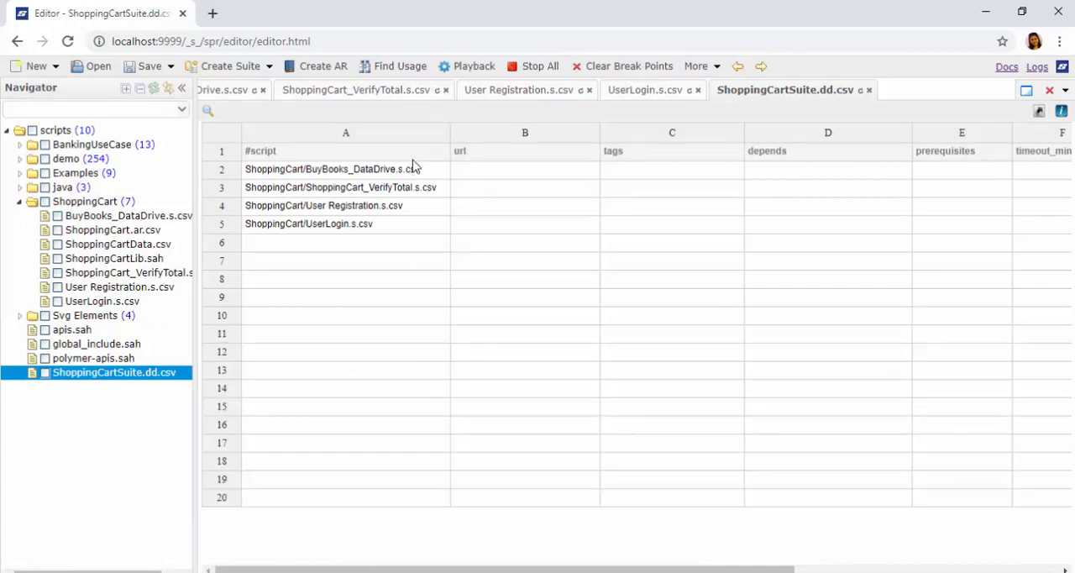
{"action": "mouse_move", "coordinate": [484, 82]}
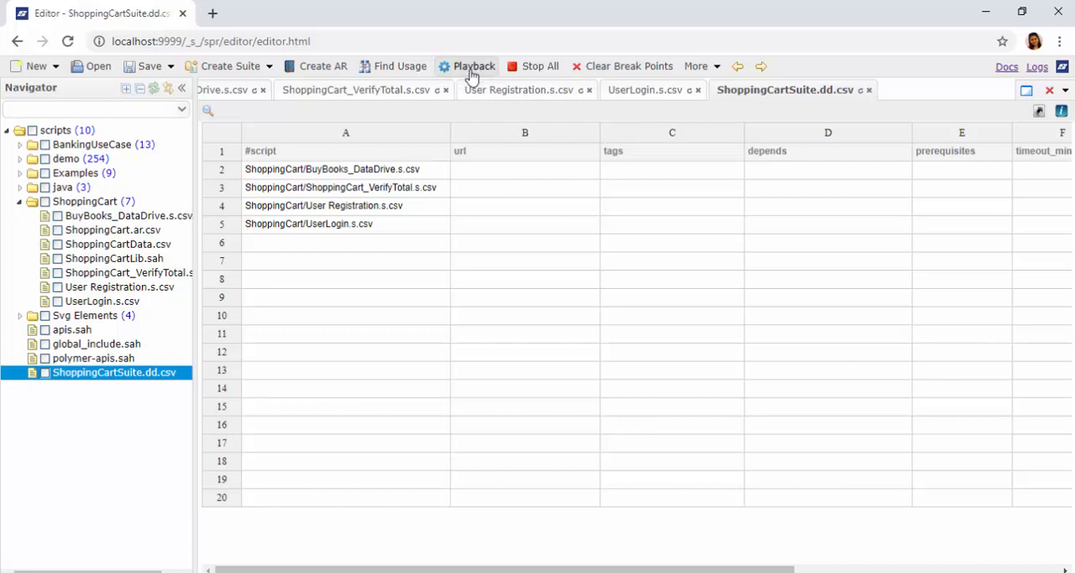
- Bring up the Playback settings for ShoppingCartSuite.dd.csv (Chrome, parallel, 5 threads)
{"action": "left_click", "coordinate": [474, 66]}
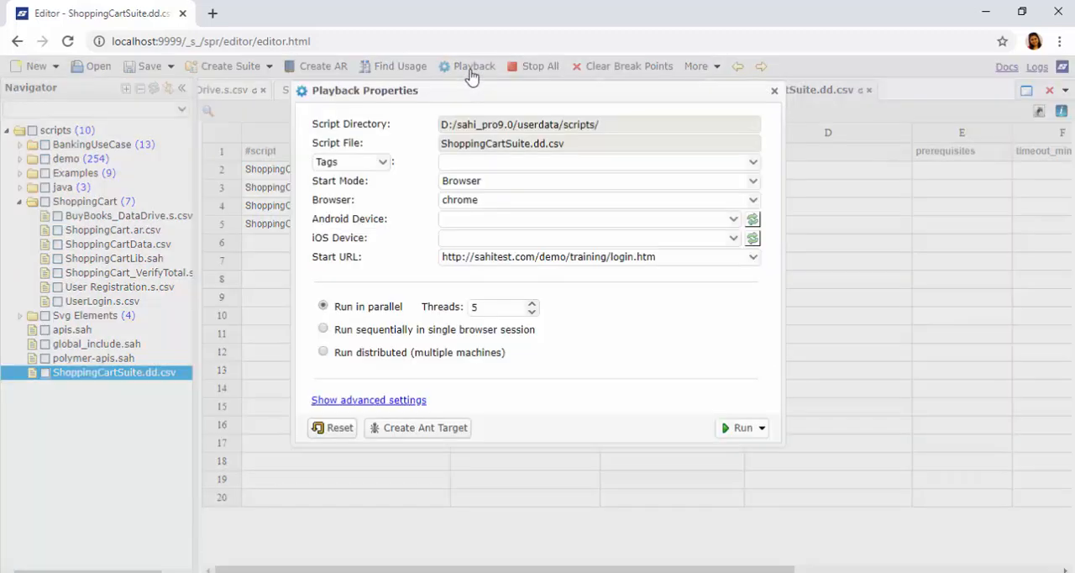
{"action": "mouse_move", "coordinate": [431, 324]}
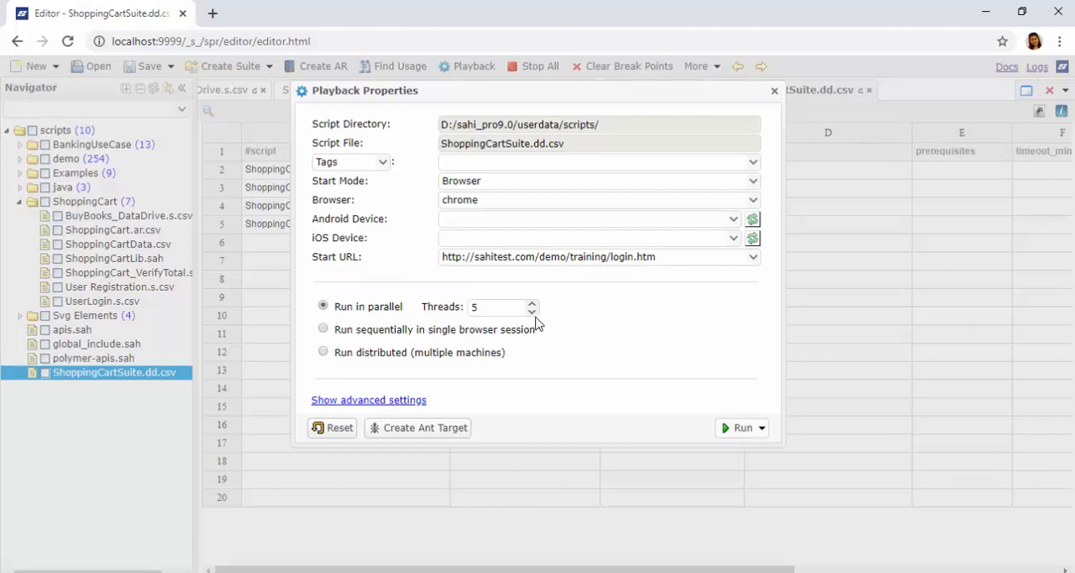
{"action": "mouse_move", "coordinate": [487, 319]}
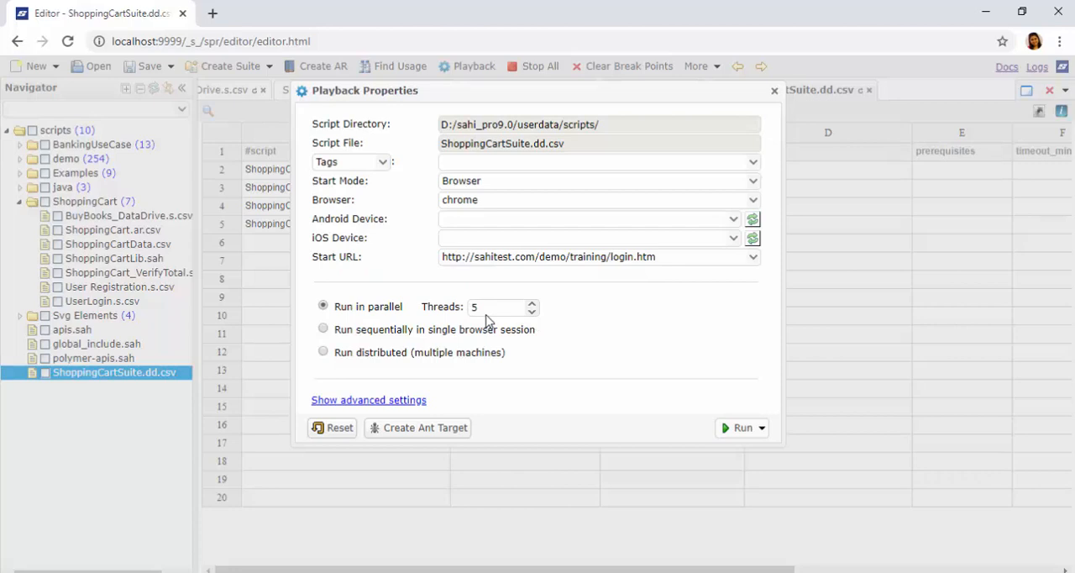
{"action": "mouse_move", "coordinate": [490, 308]}
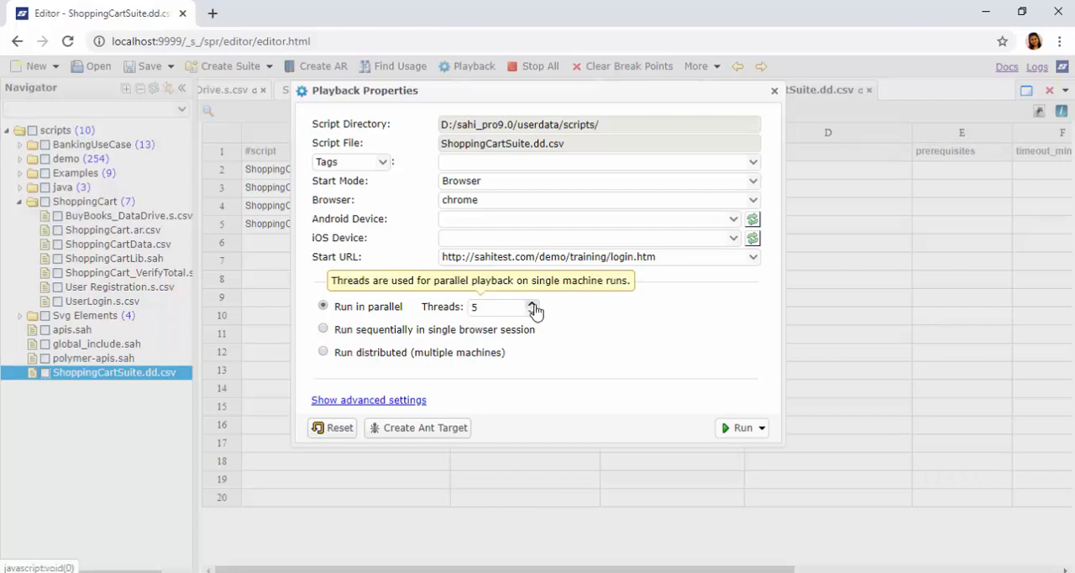
{"action": "mouse_move", "coordinate": [574, 322]}
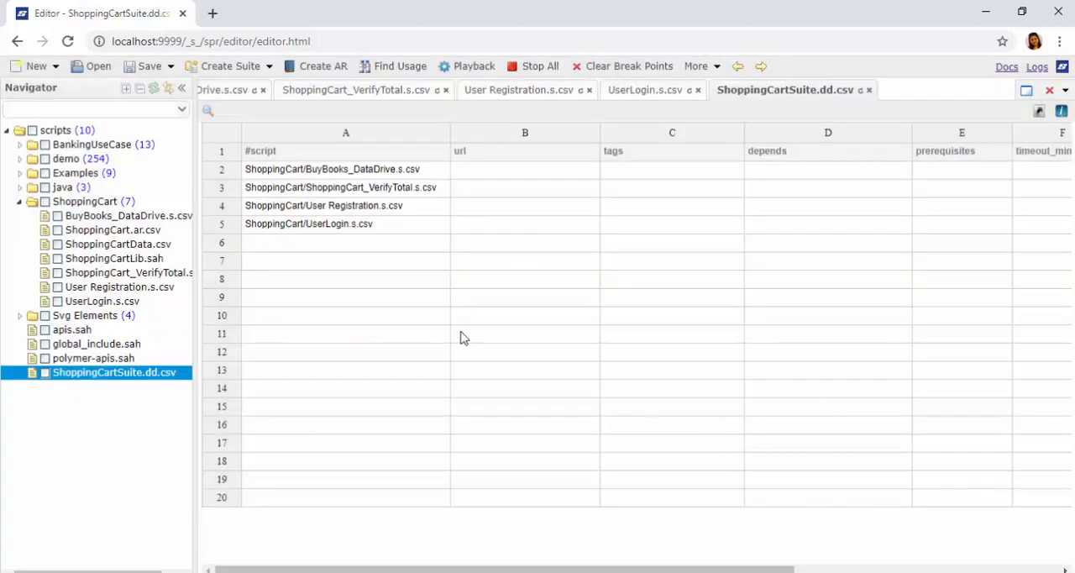
- Show the Suites List where the ShoppingCartSuite.dd.csv run passed all 4 scripts
{"action": "left_click", "coordinate": [474, 65]}
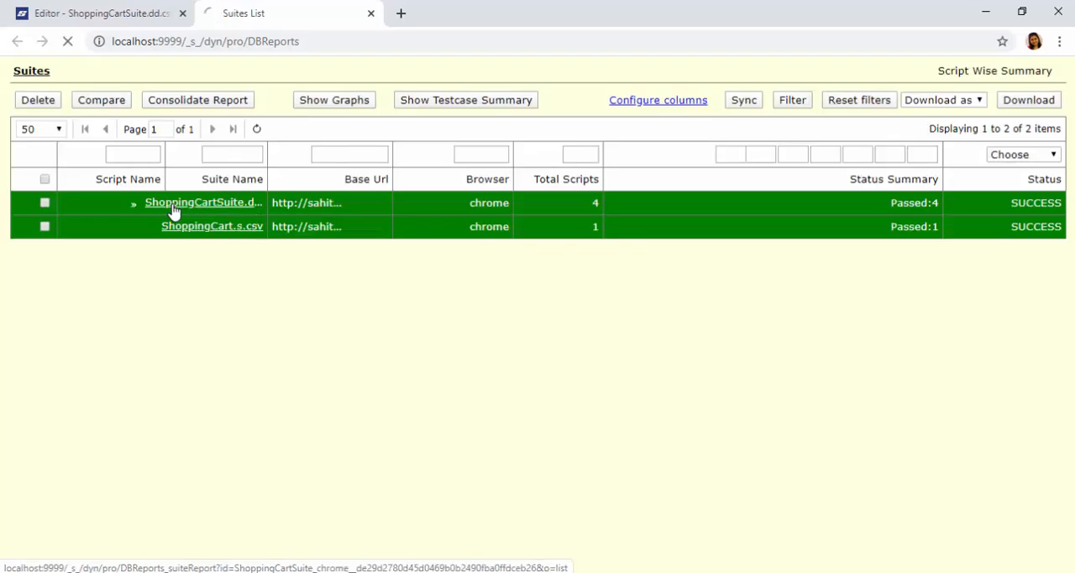
- Review the ShoppingCartSuite.dd.csv report and the UserLogin.s.csv step results
{"action": "left_click", "coordinate": [201, 202]}
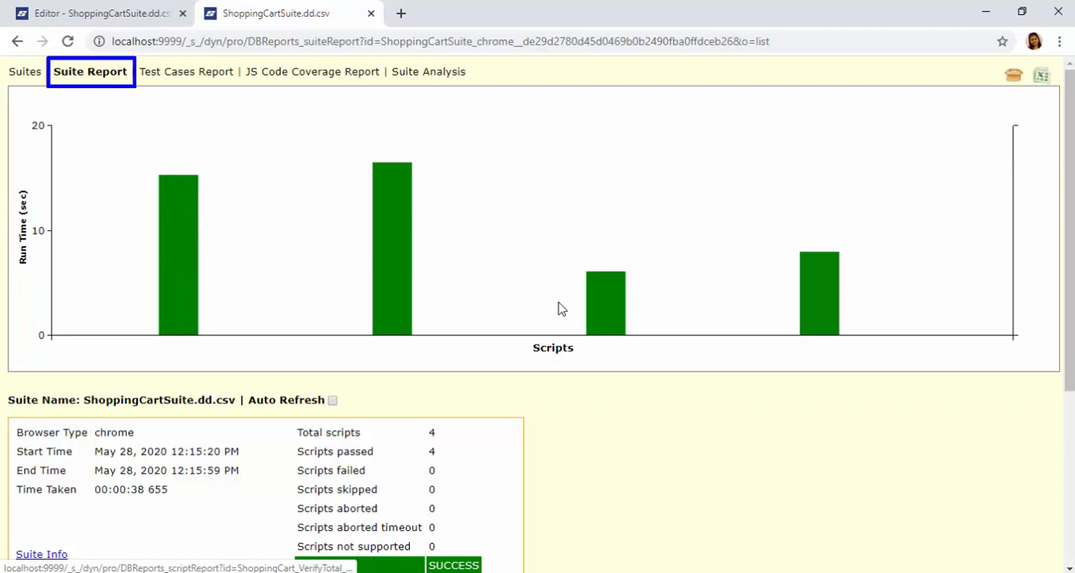
{"action": "mouse_move", "coordinate": [806, 353]}
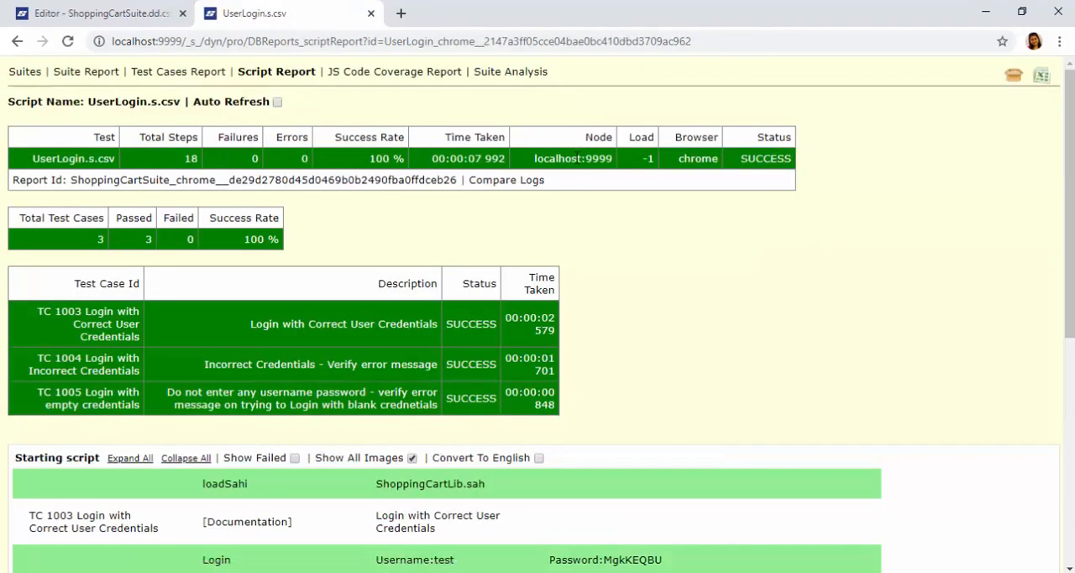
{"action": "scroll", "scroll_direction": "down", "scroll_amount": 3}
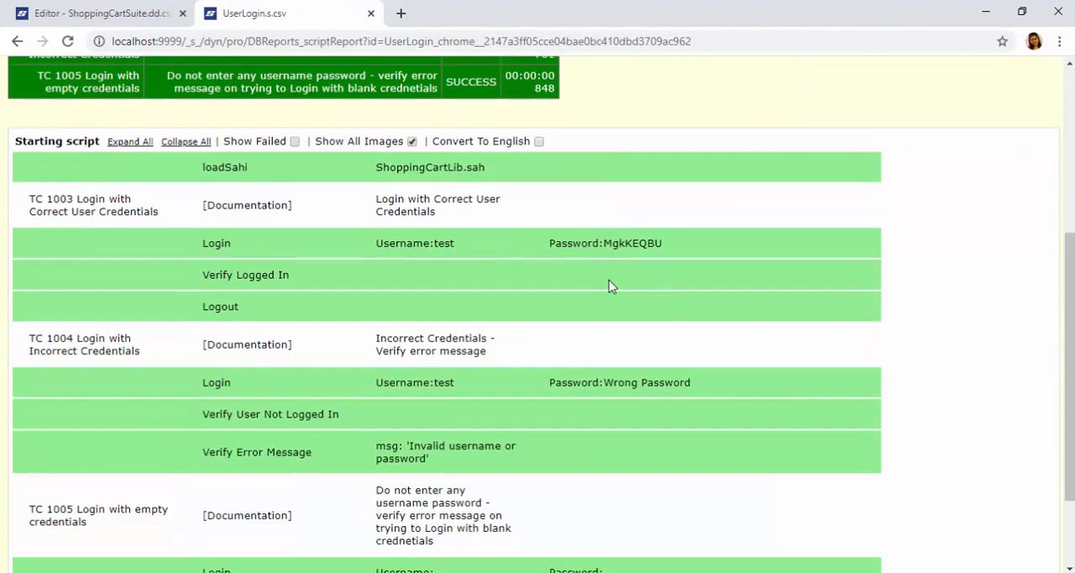
{"action": "scroll", "scroll_direction": "down", "scroll_amount": 3}
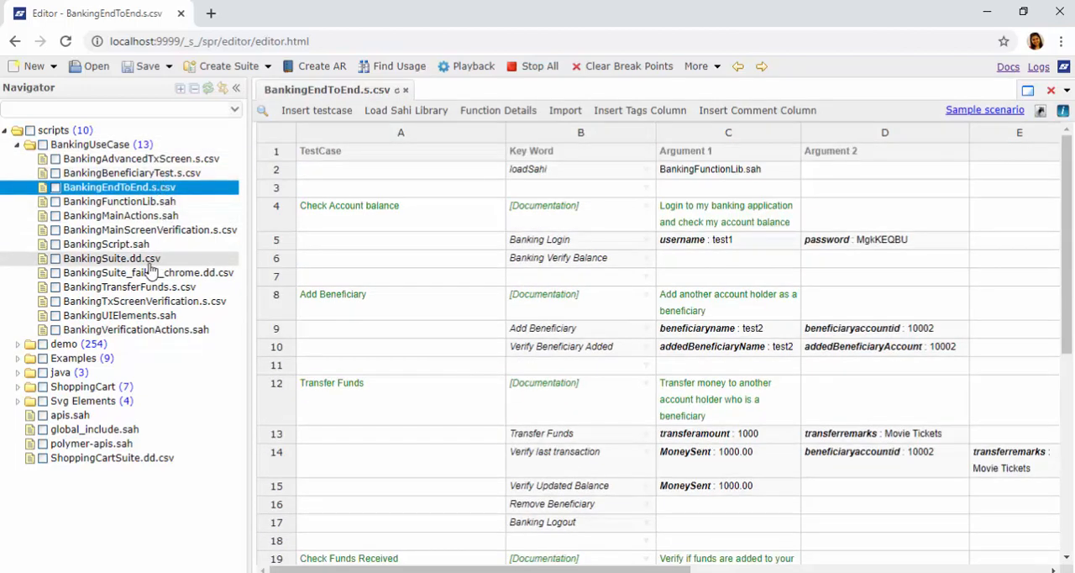
- Review BankingSuite.dd.csv's tags and depends columns and bring up its Playback settings
{"action": "double_click", "coordinate": [111, 259]}
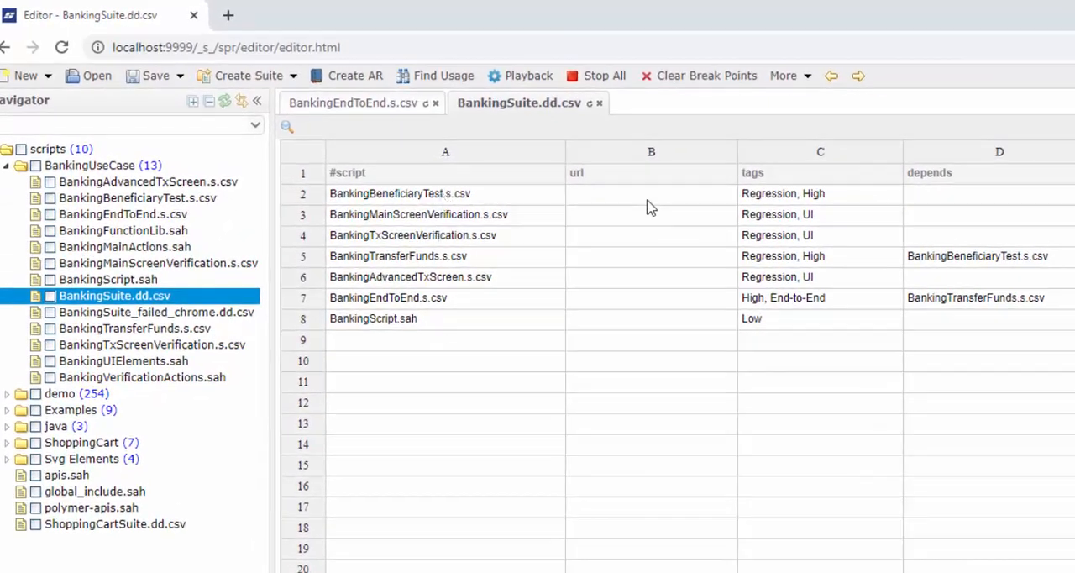
{"action": "mouse_move", "coordinate": [668, 225]}
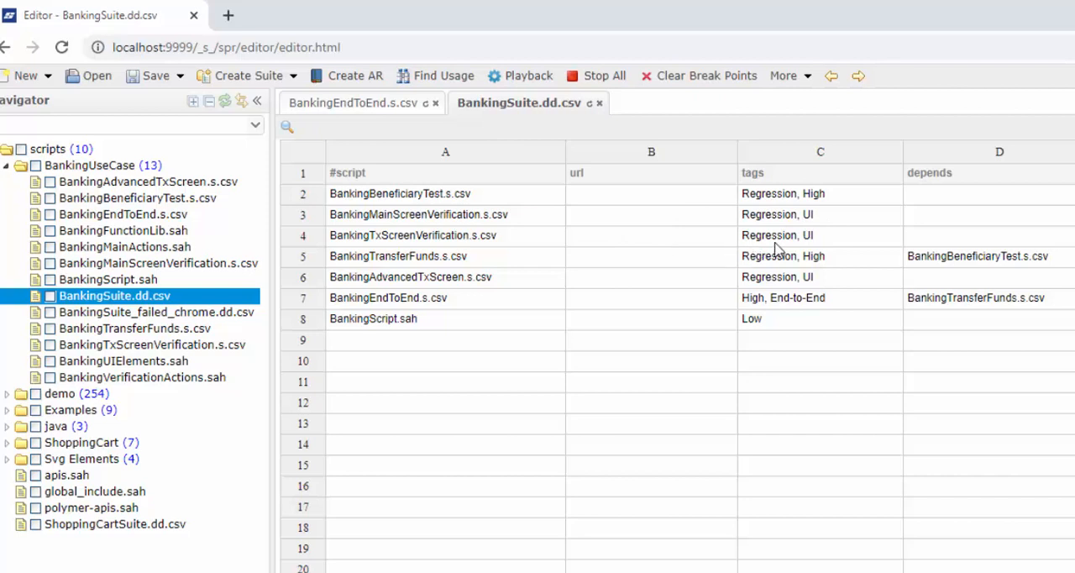
{"action": "mouse_move", "coordinate": [786, 295]}
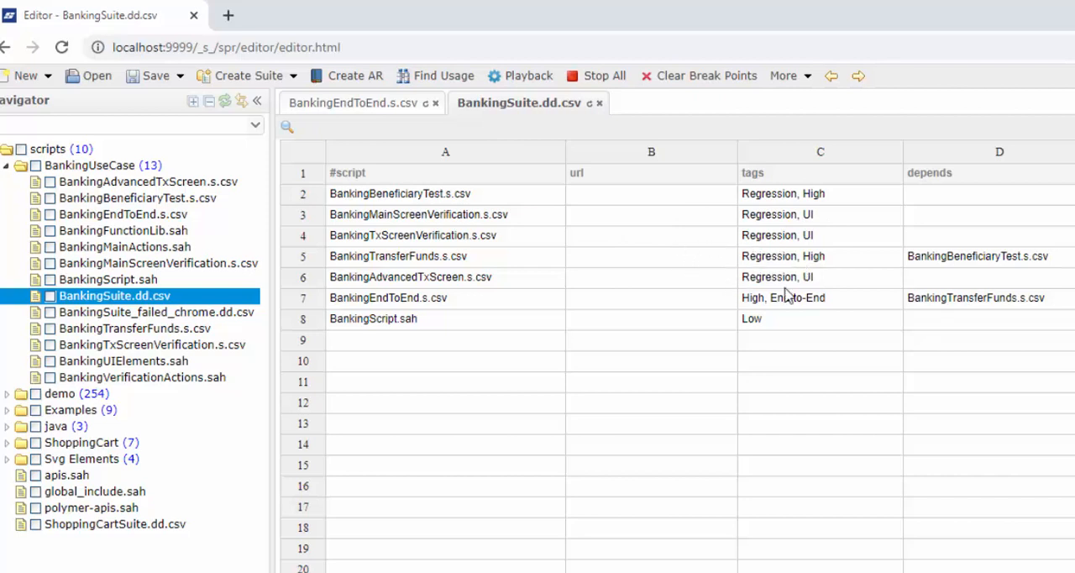
{"action": "mouse_move", "coordinate": [779, 328]}
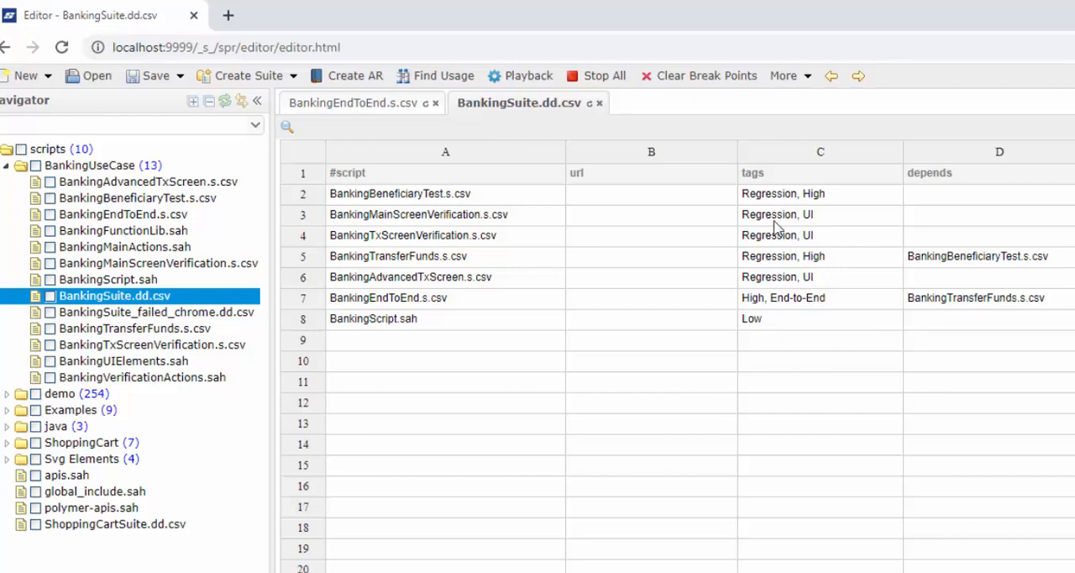
{"action": "mouse_move", "coordinate": [764, 333]}
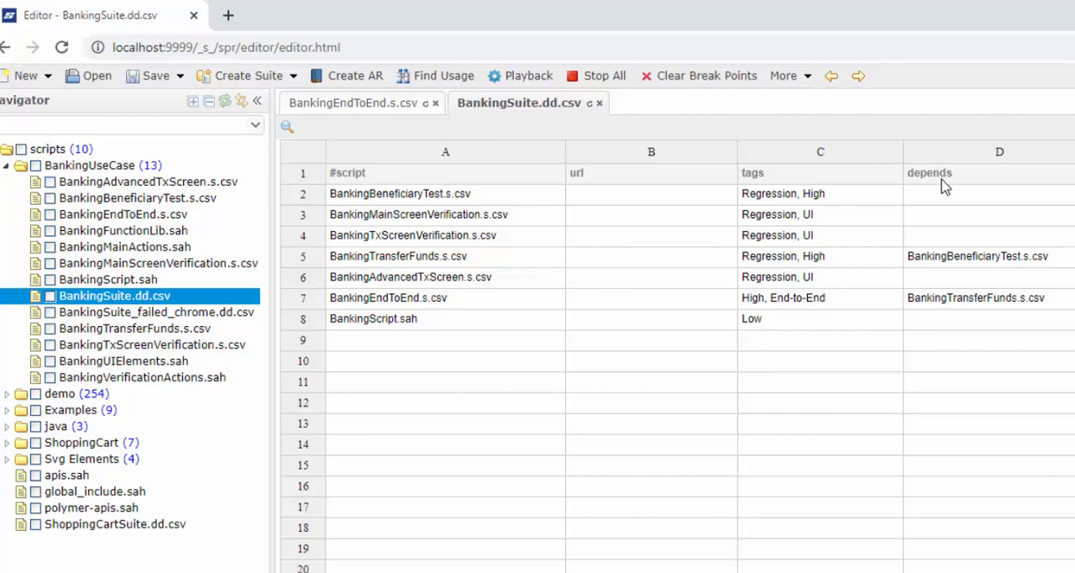
{"action": "mouse_move", "coordinate": [909, 271]}
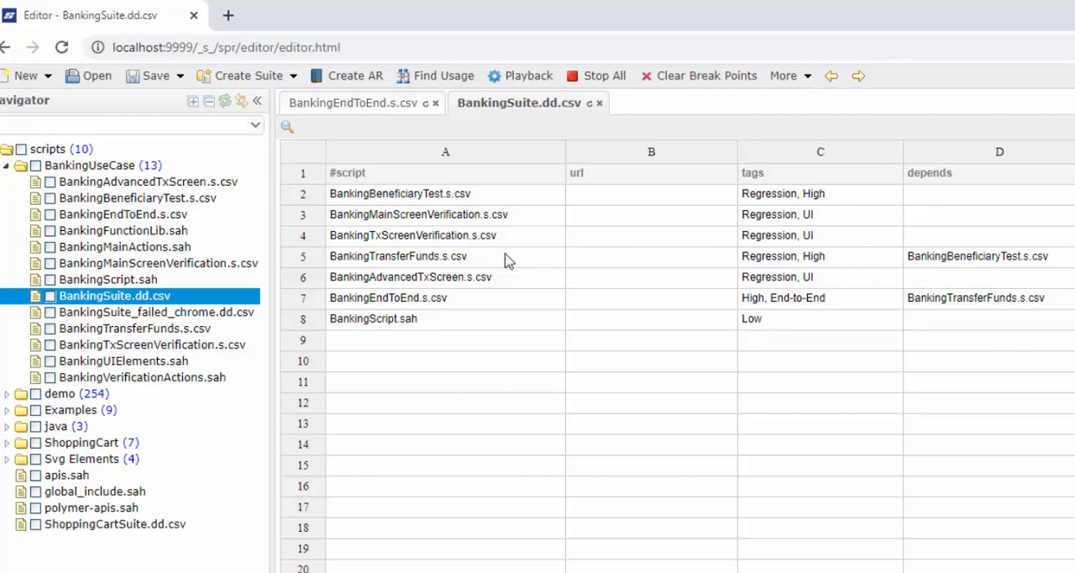
{"action": "mouse_move", "coordinate": [420, 265]}
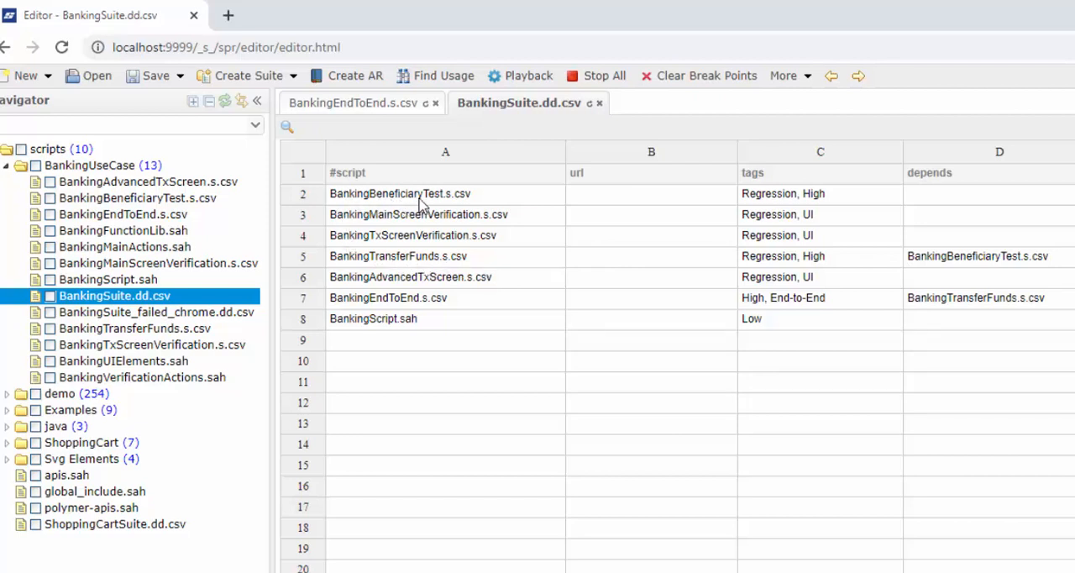
{"action": "mouse_move", "coordinate": [433, 209]}
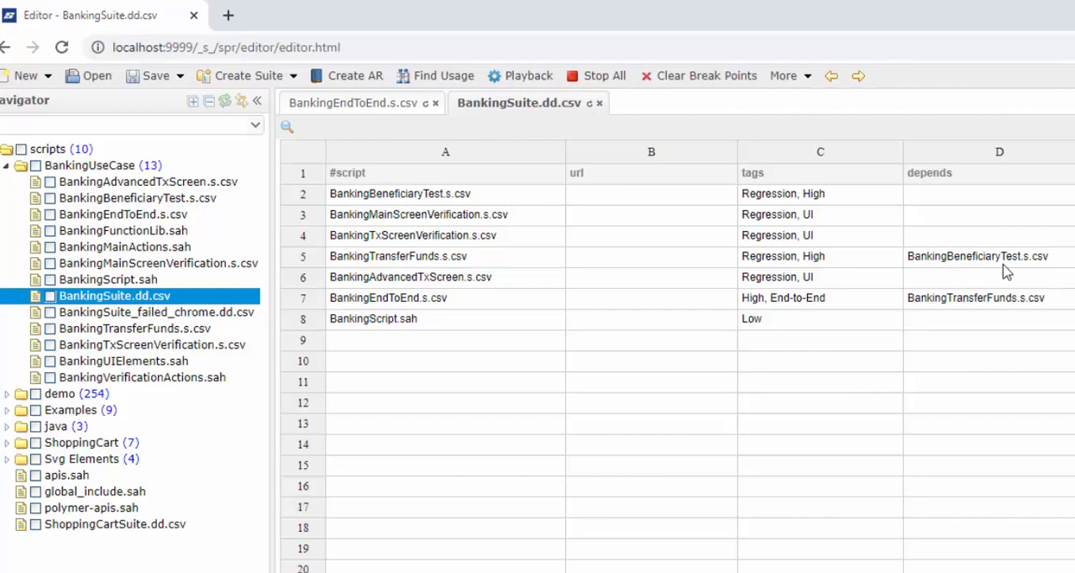
{"action": "mouse_move", "coordinate": [970, 271]}
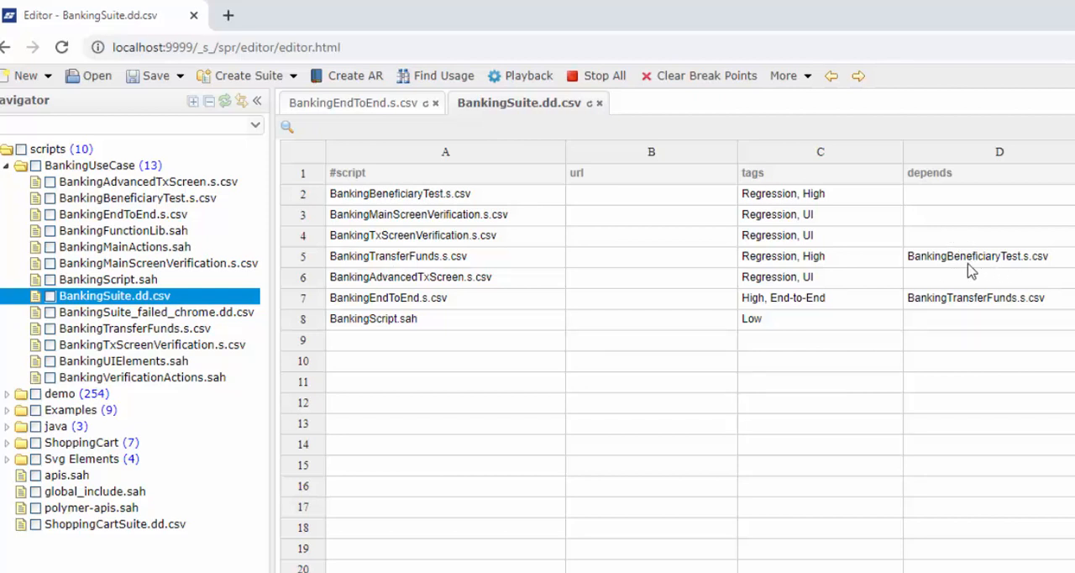
{"action": "mouse_move", "coordinate": [993, 272]}
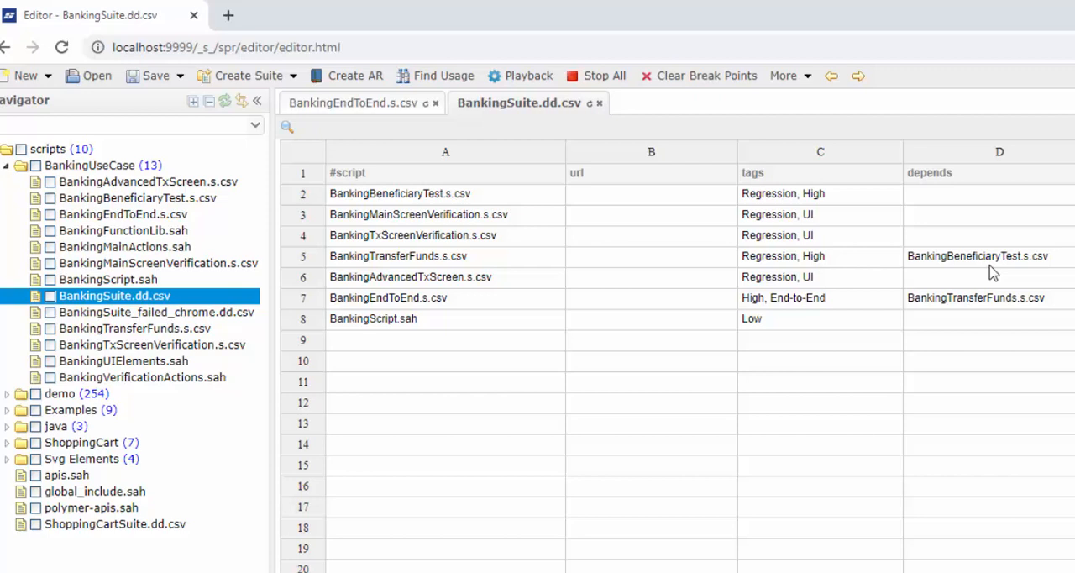
{"action": "mouse_move", "coordinate": [978, 270]}
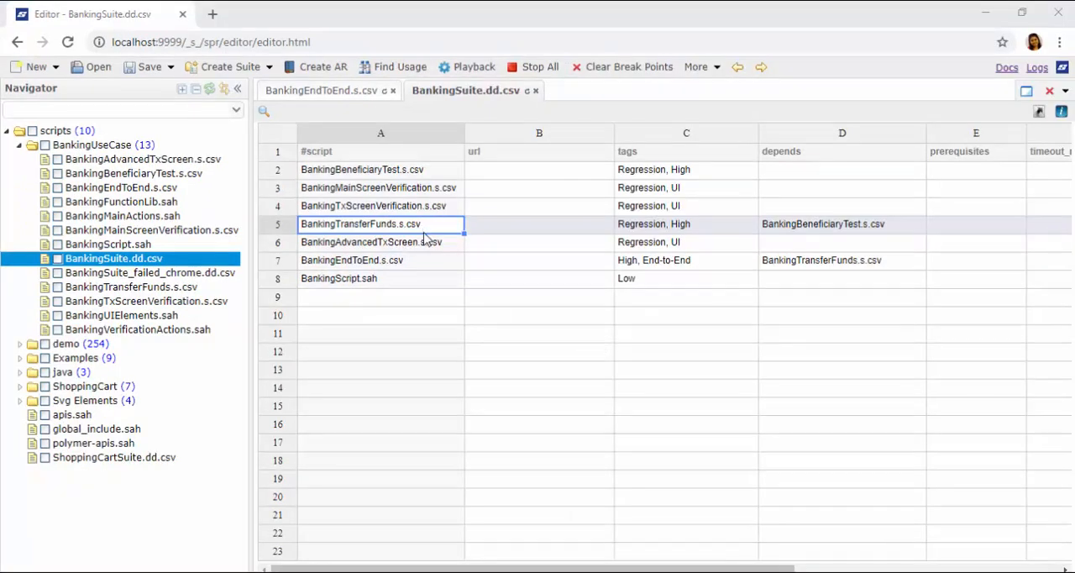
{"action": "left_click", "coordinate": [467, 67]}
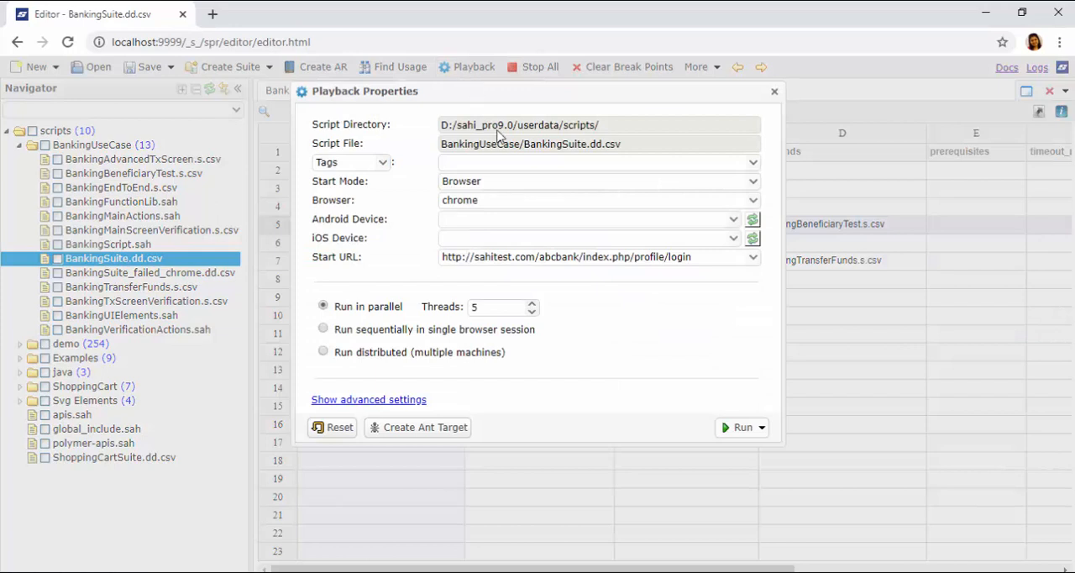
- Limit the parallel run to tags 'Regression || High' and start the banking suite
{"action": "left_click", "coordinate": [596, 163]}
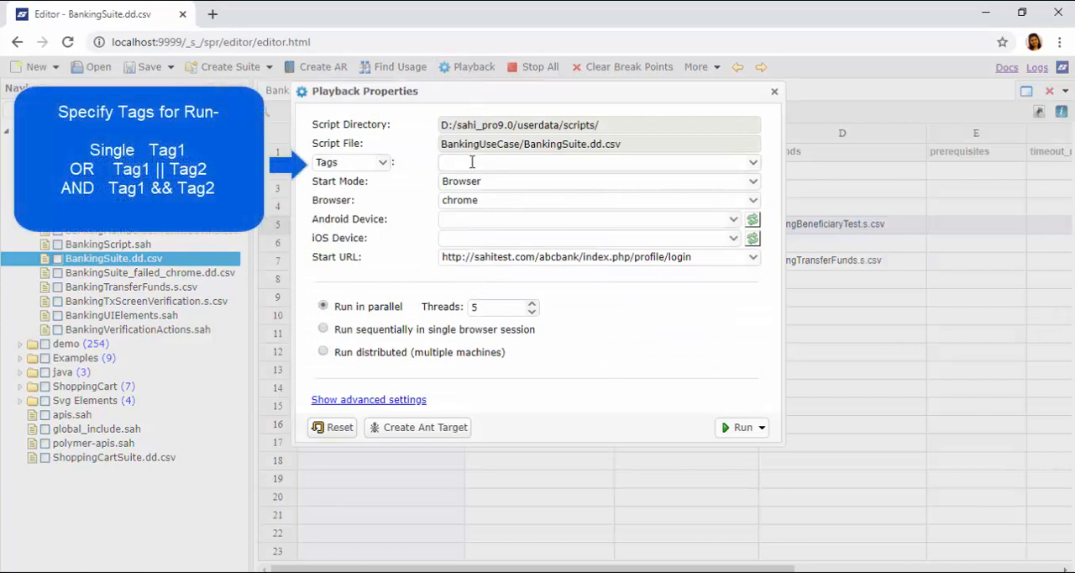
{"action": "type", "text": "Regression || High"}
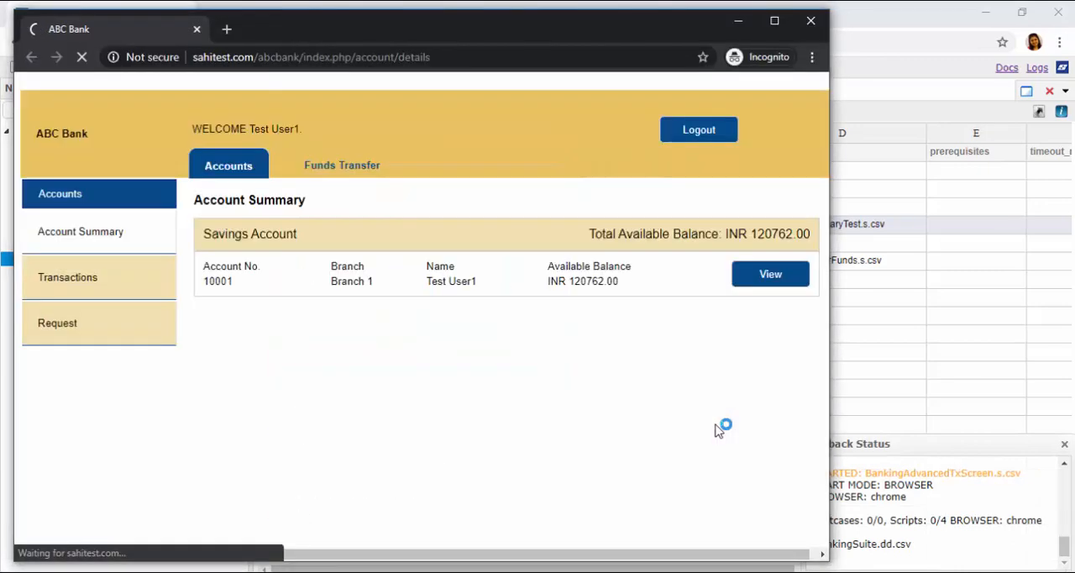
- Let the banking suite finish and show the Suites List with the failed BankingEndToEnd runs
{"action": "left_click", "coordinate": [769, 273]}
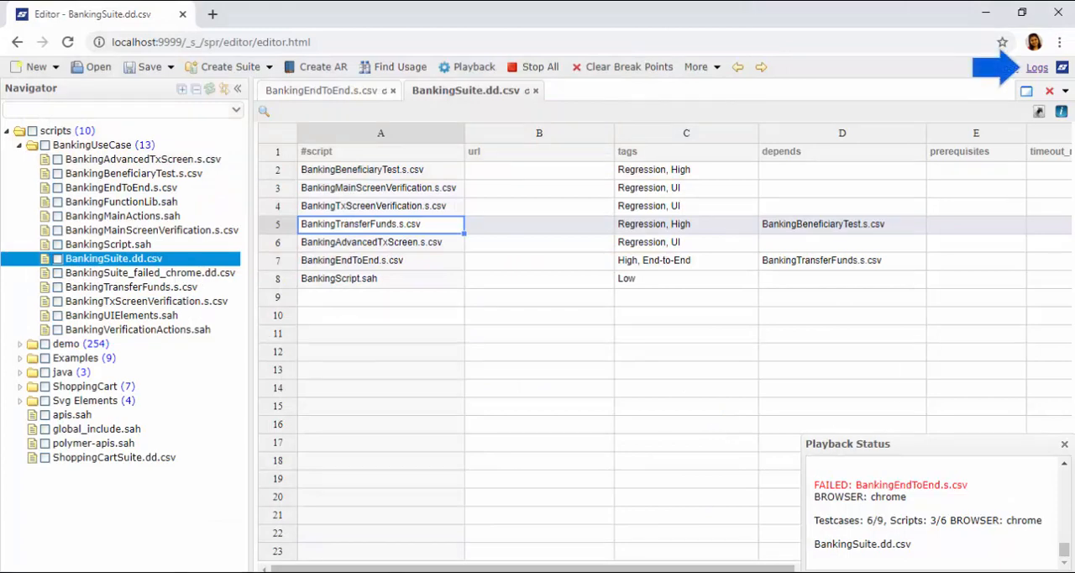
{"action": "left_click", "coordinate": [1037, 67]}
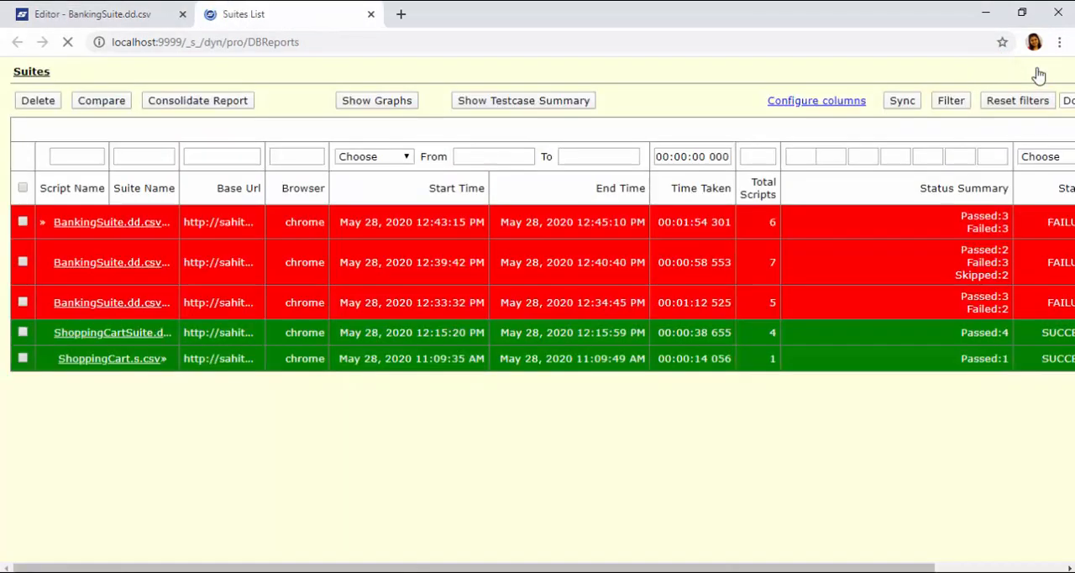
- Review the latest BankingSuite.dd.csv run report, scrolling through its script steps
{"action": "left_click", "coordinate": [111, 221]}
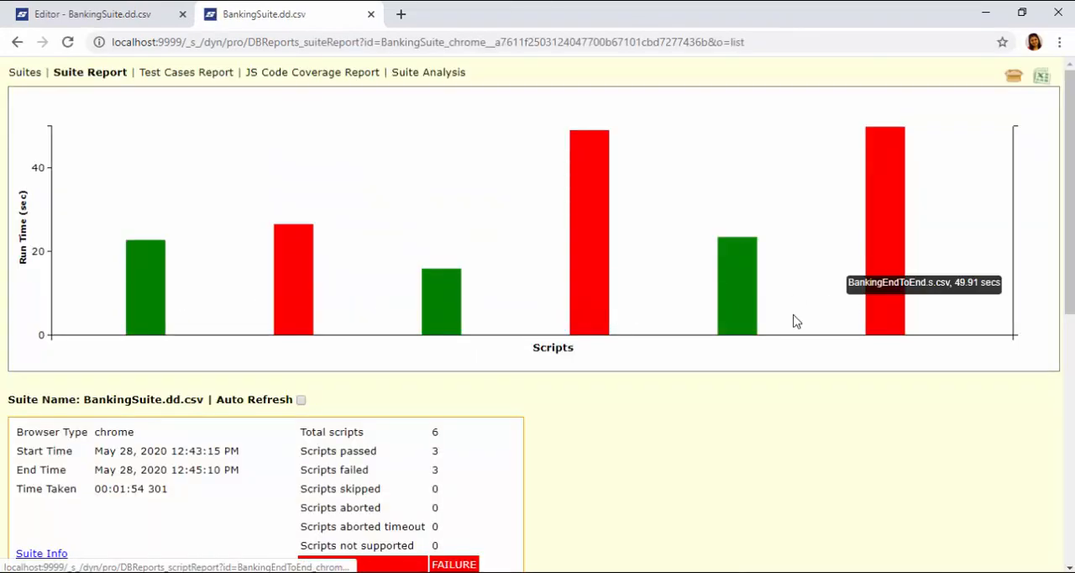
{"action": "scroll", "scroll_direction": "down", "scroll_amount": 3}
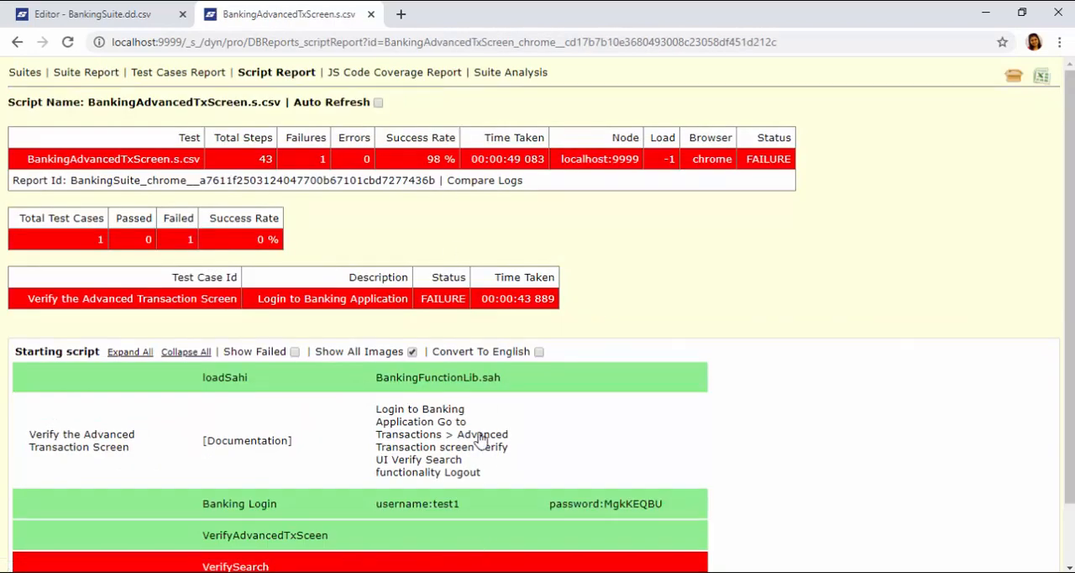
{"action": "scroll", "scroll_direction": "down", "scroll_amount": 3}
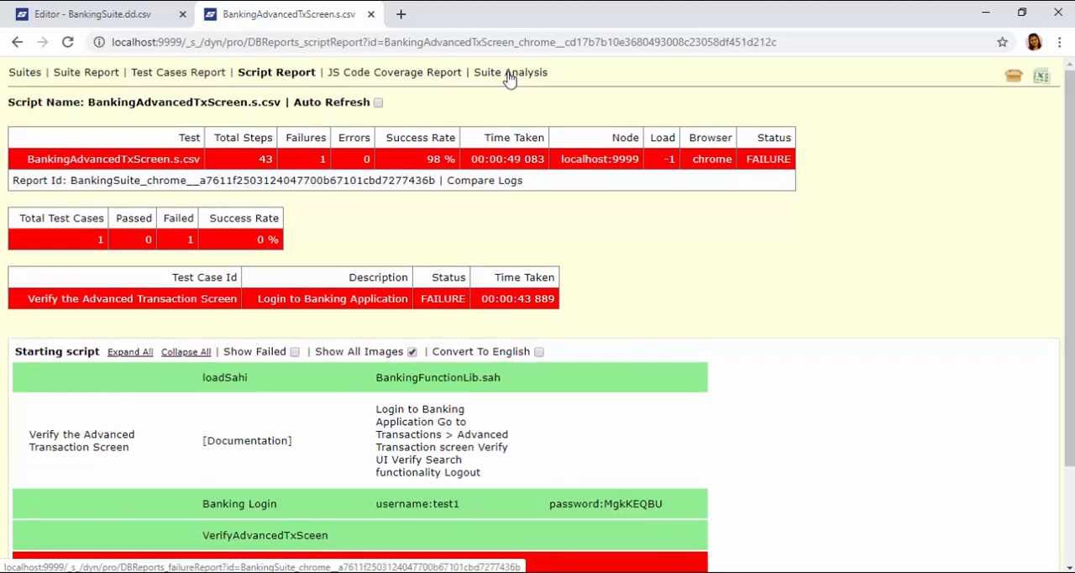
{"action": "mouse_move", "coordinate": [84, 71]}
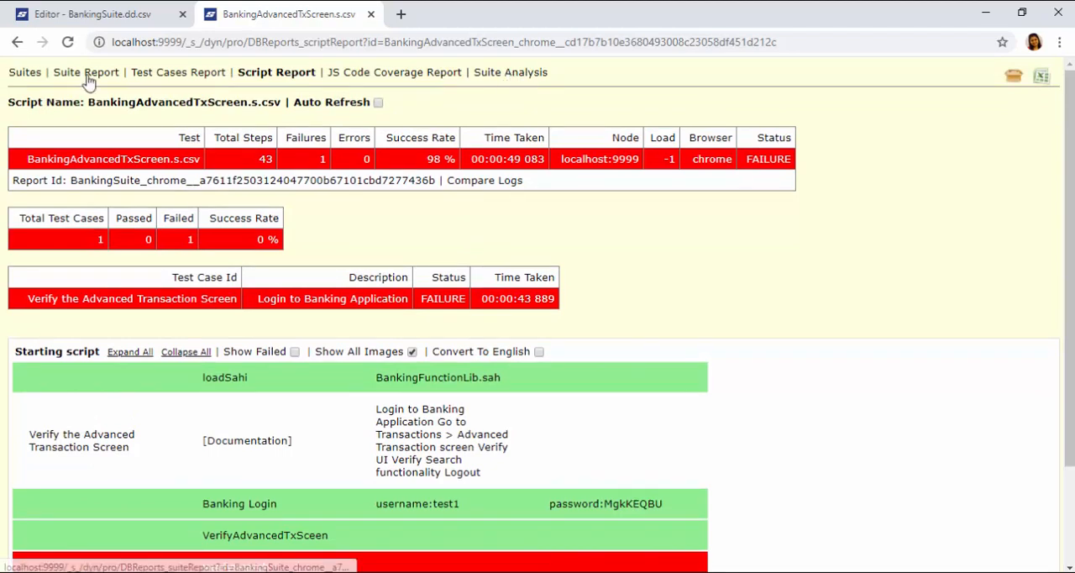
- Return to the whole suite report showing 3 of 6 scripts passed and 3 failed
{"action": "left_click", "coordinate": [86, 71]}
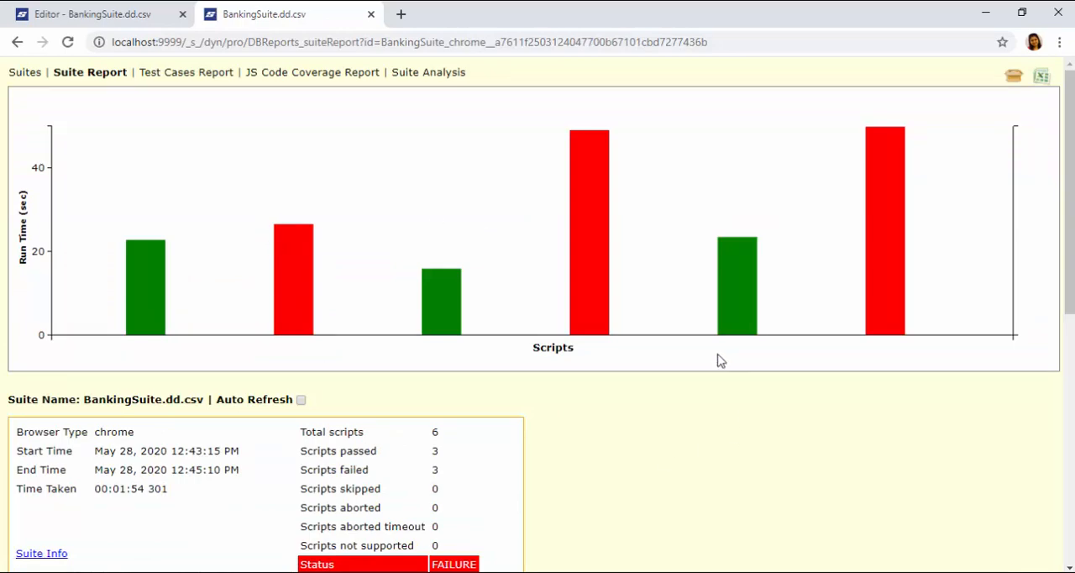
{"action": "scroll", "scroll_direction": "down", "scroll_amount": 3}
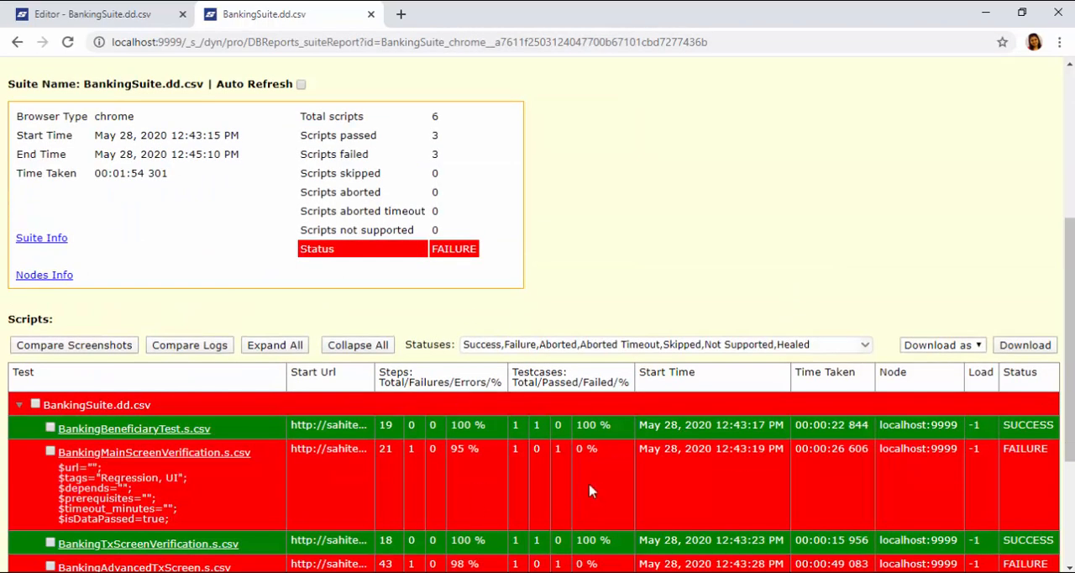
{"action": "left_click", "coordinate": [427, 71]}
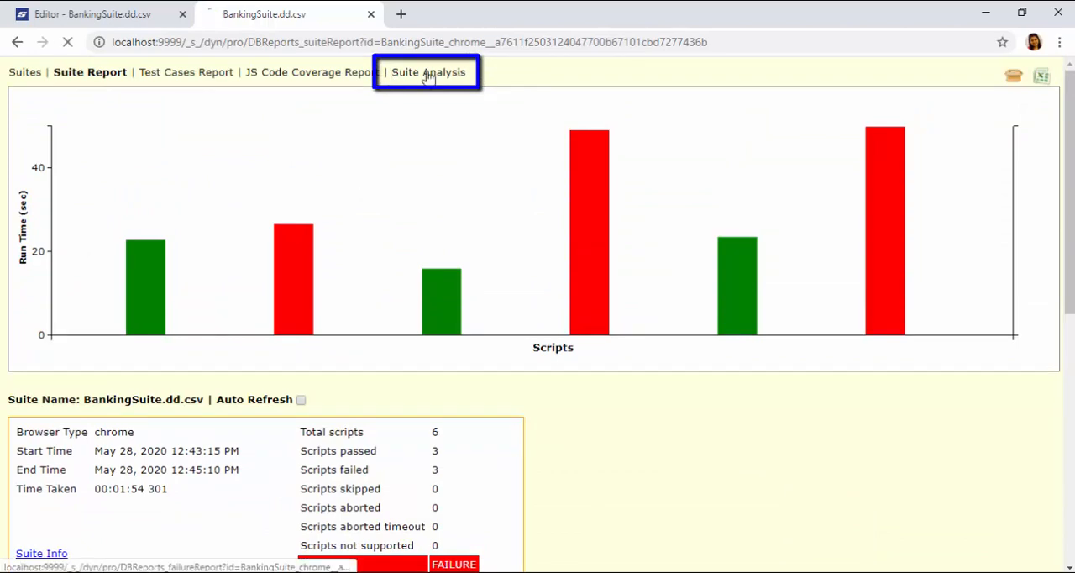
- Bring up the Suite Analysis of failures and the failing step's source script in a new tab
{"action": "left_click", "coordinate": [426, 71]}
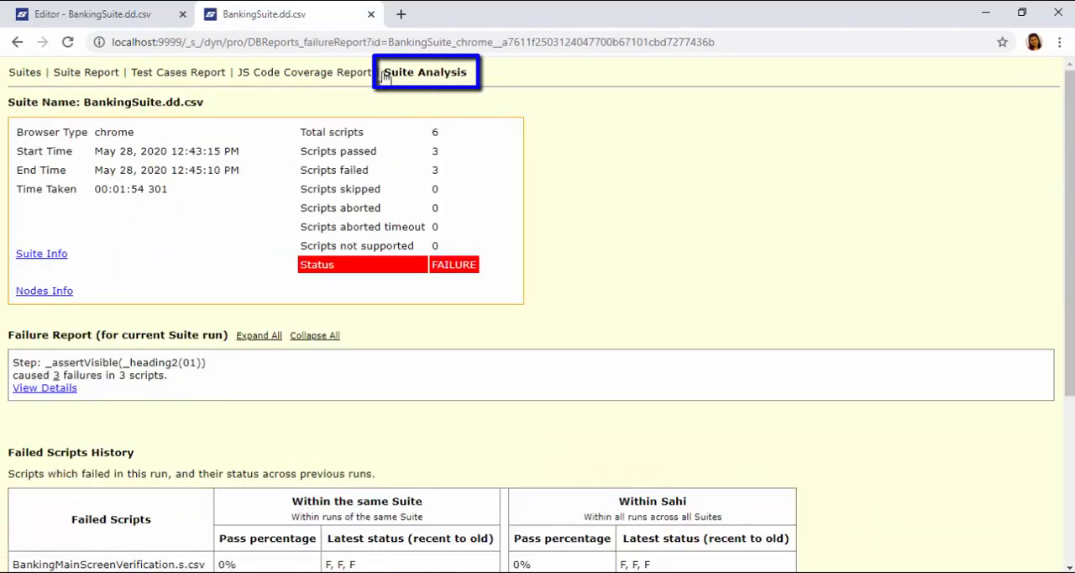
{"action": "scroll", "scroll_direction": "down", "scroll_amount": 3}
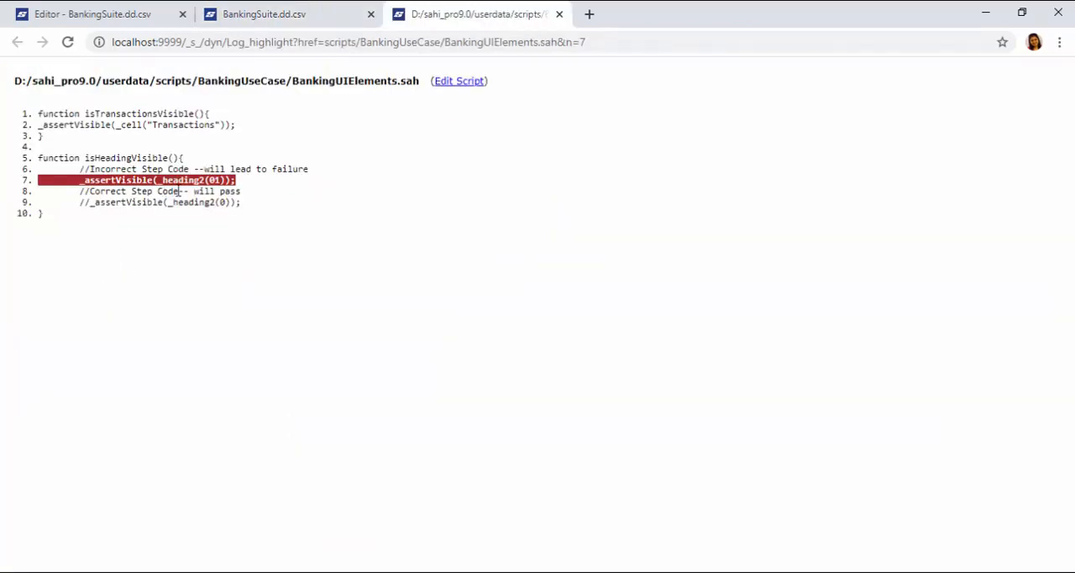
{"action": "left_click", "coordinate": [277, 13]}
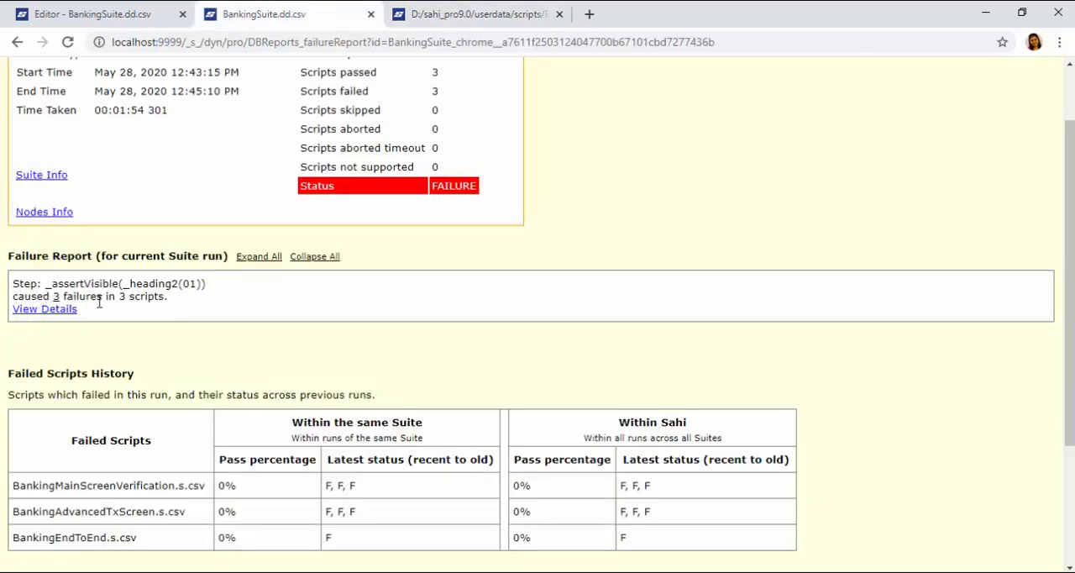
- Review all step messages for the failing _assertVisible(_heading2(01)) step, then dismiss them
{"action": "left_click", "coordinate": [44, 309]}
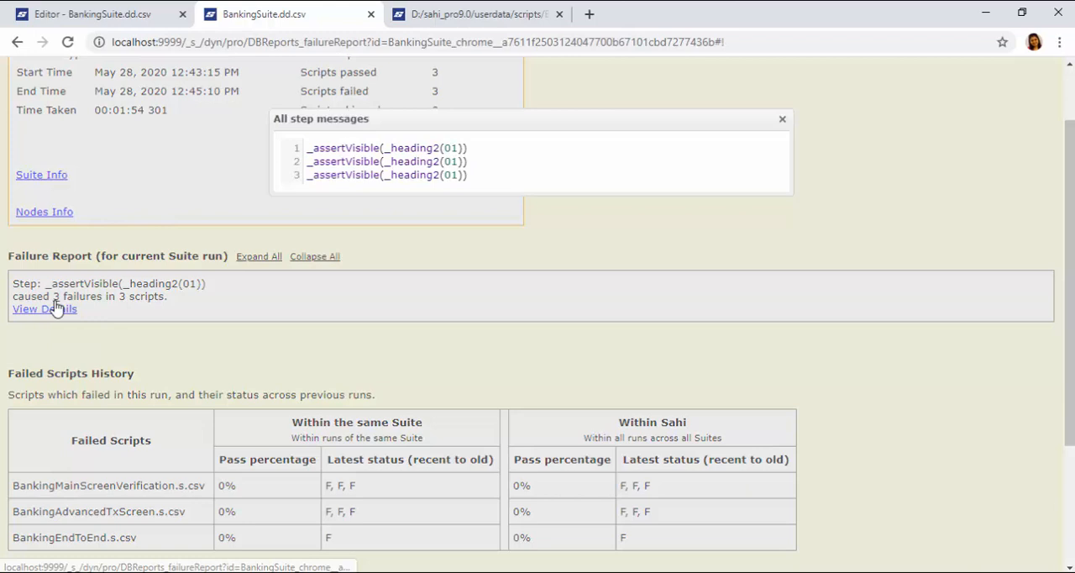
{"action": "mouse_move", "coordinate": [411, 200]}
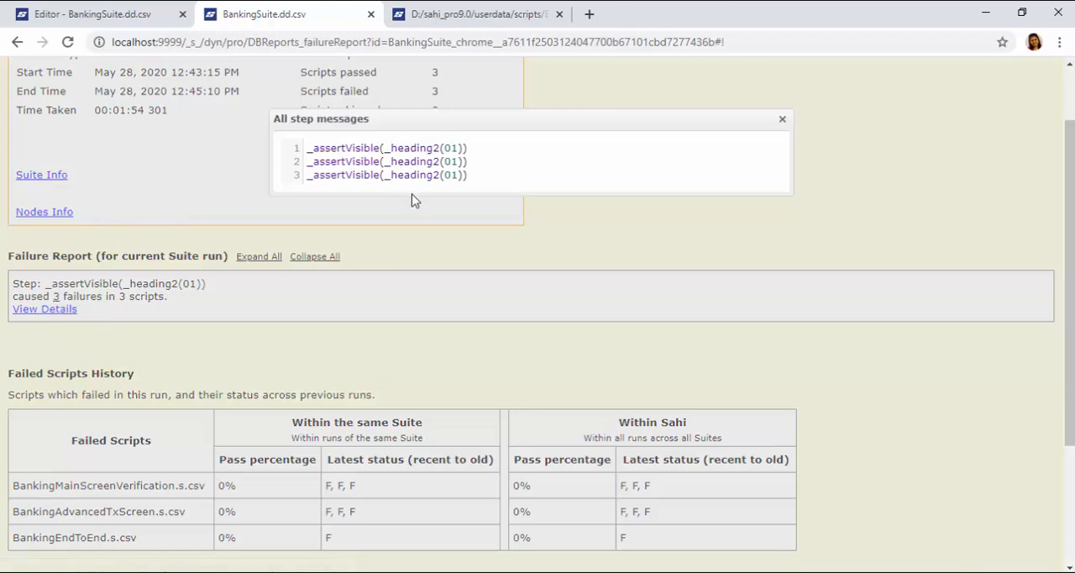
{"action": "mouse_move", "coordinate": [760, 148]}
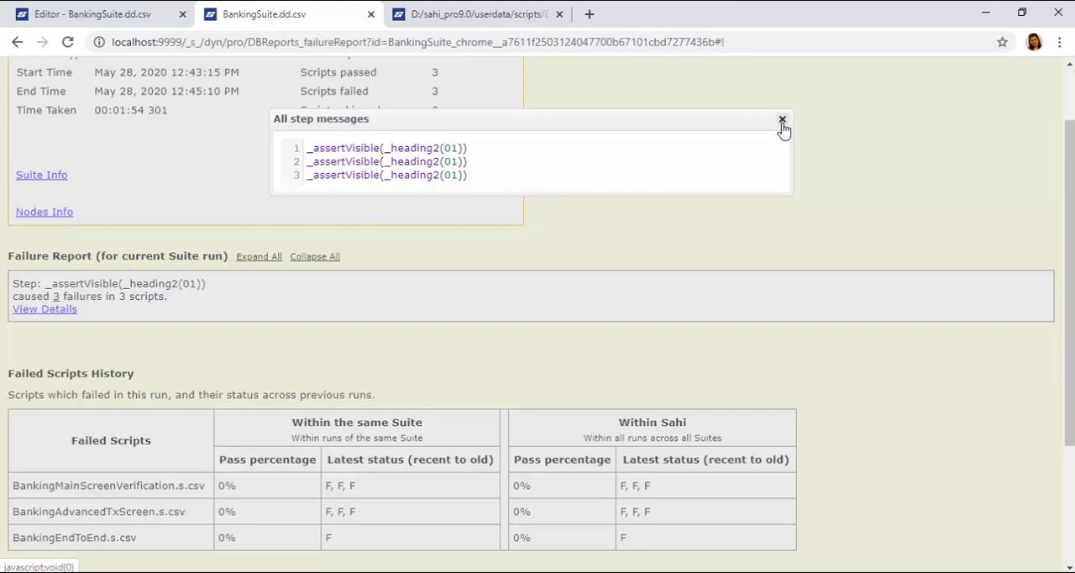
{"action": "left_click", "coordinate": [781, 120]}
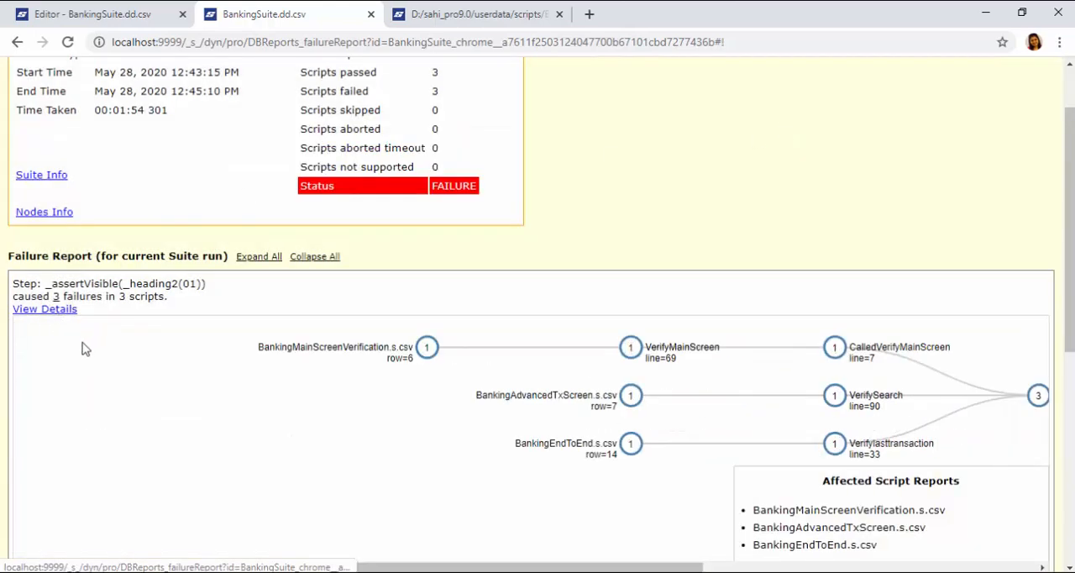
- Scroll the failure graph showing three scripts converging on isHeadingVisible at line 5
{"action": "scroll", "scroll_direction": "down", "scroll_amount": 3}
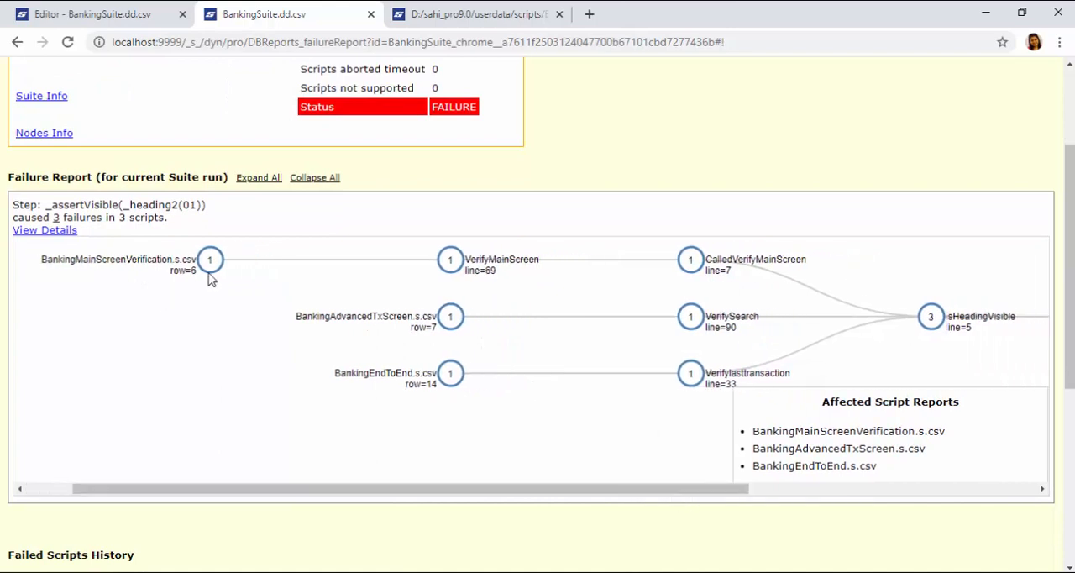
{"action": "mouse_move", "coordinate": [941, 331]}
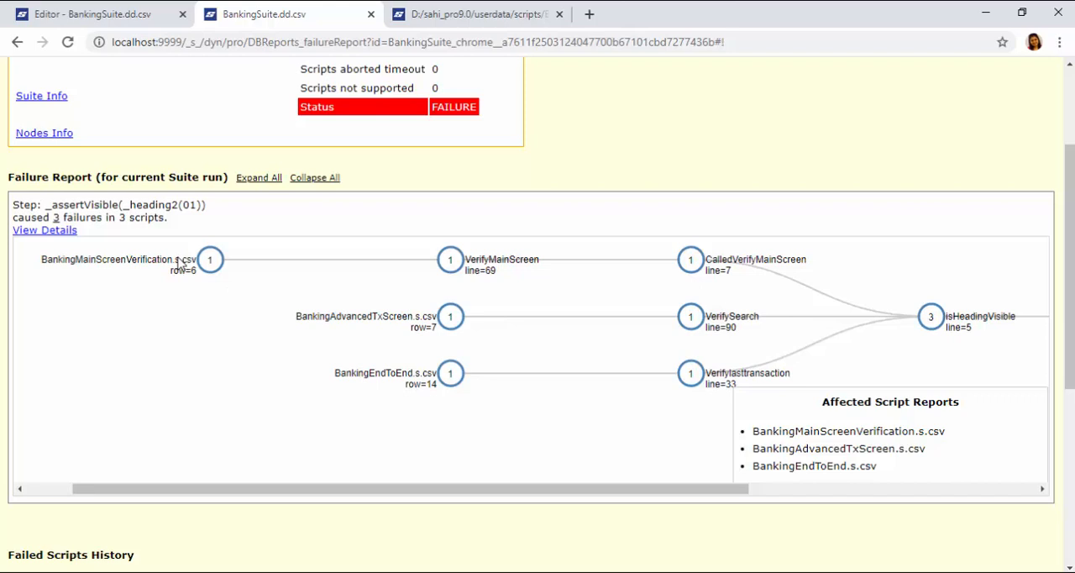
{"action": "mouse_move", "coordinate": [474, 400]}
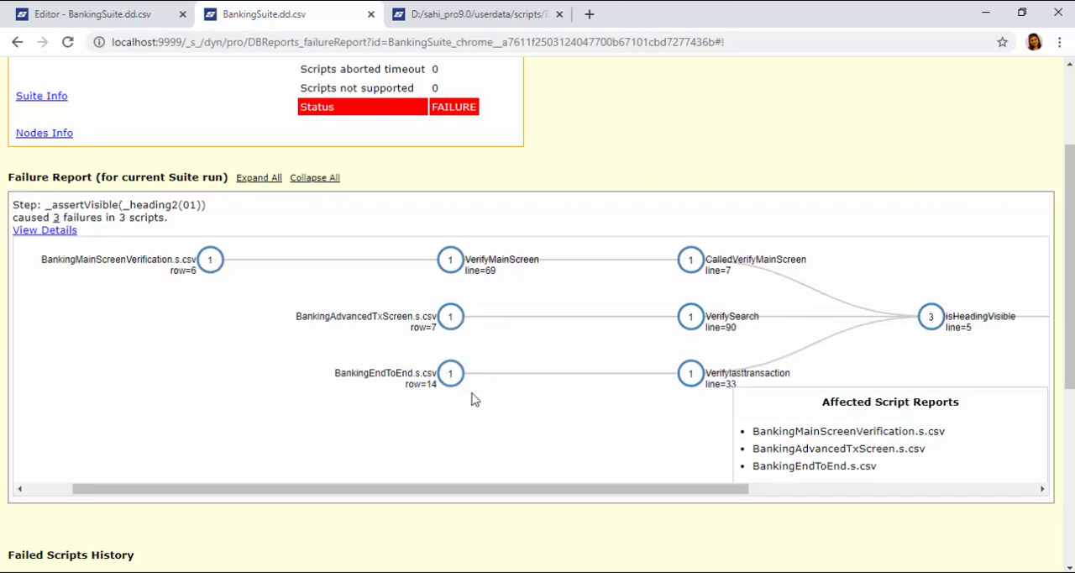
{"action": "mouse_move", "coordinate": [356, 301]}
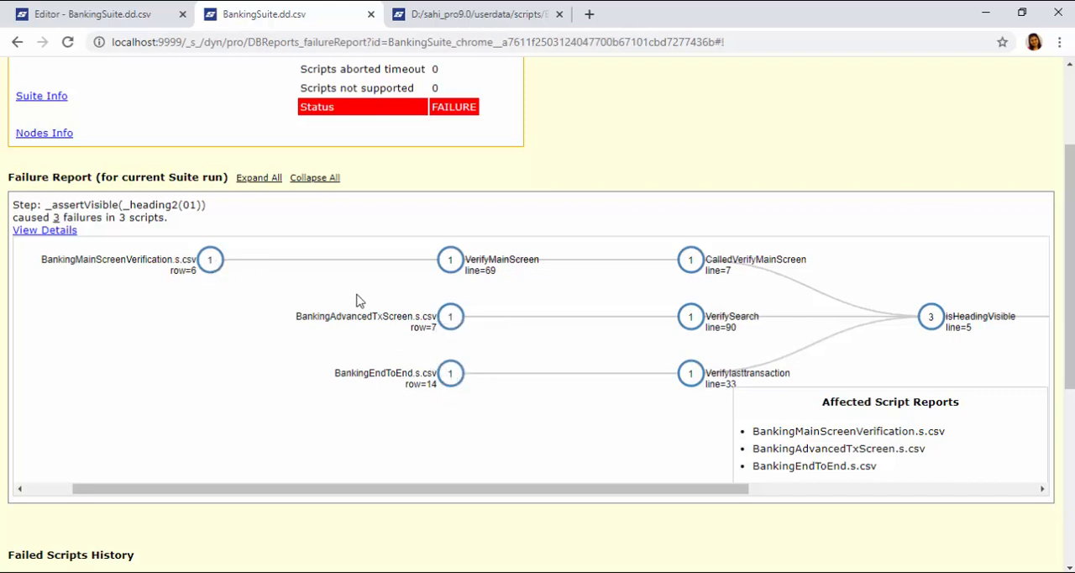
{"action": "mouse_move", "coordinate": [907, 346]}
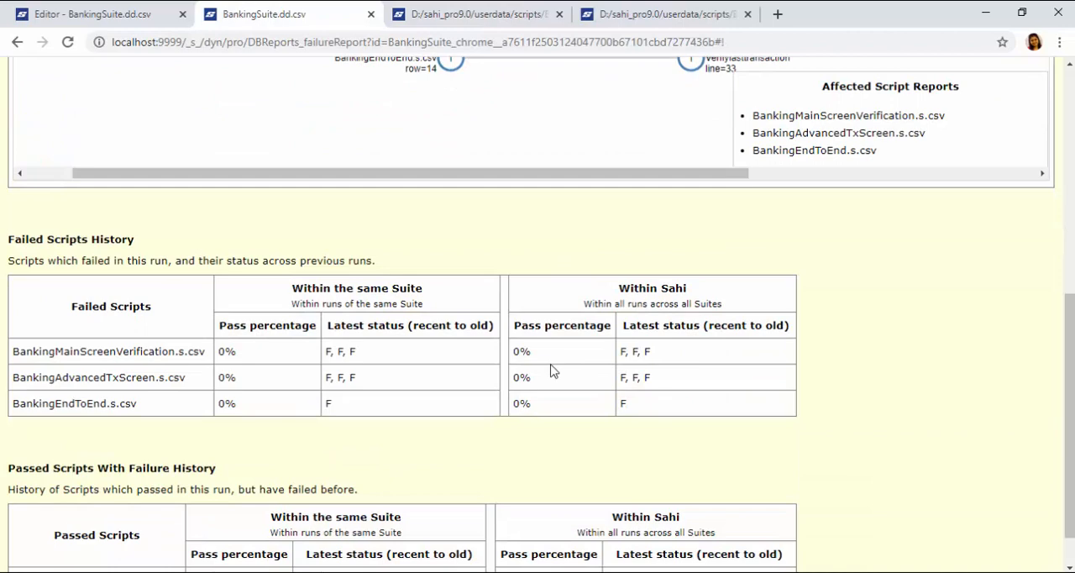
{"action": "scroll", "scroll_direction": "down", "scroll_amount": 3}
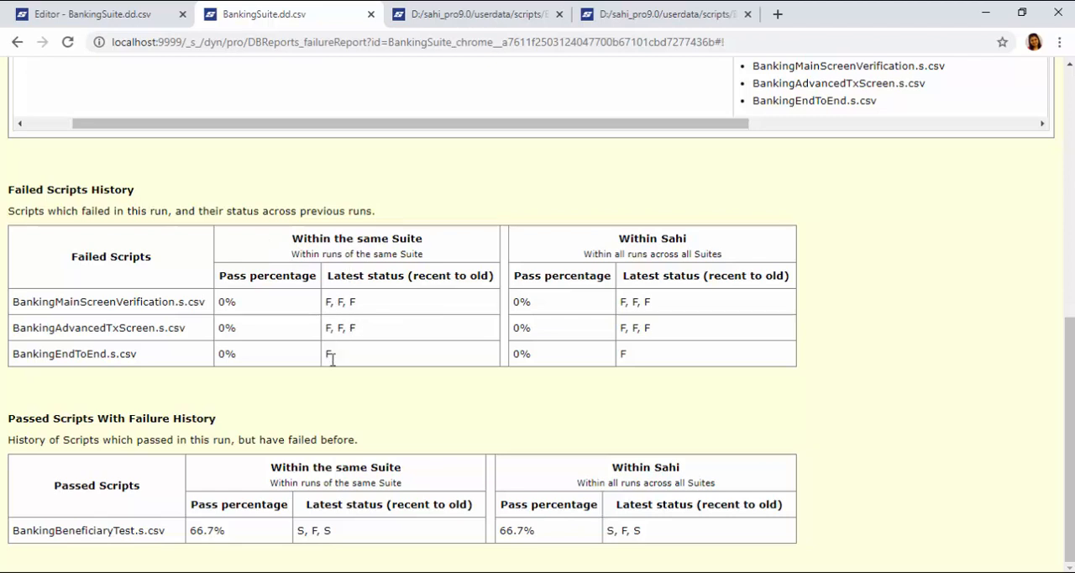
{"action": "mouse_move", "coordinate": [445, 490]}
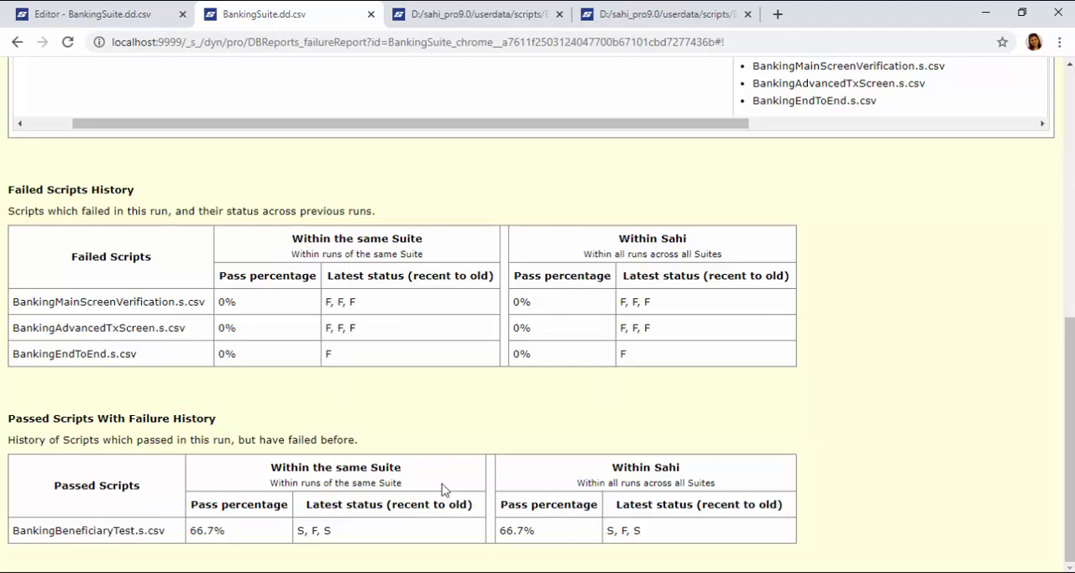
{"action": "mouse_move", "coordinate": [249, 534]}
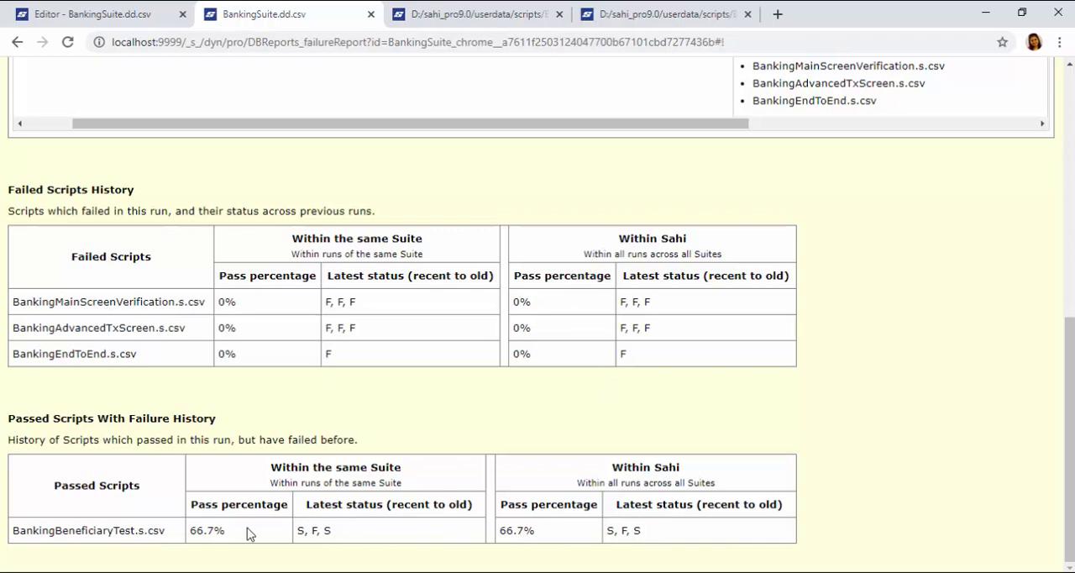
{"action": "mouse_move", "coordinate": [519, 418]}
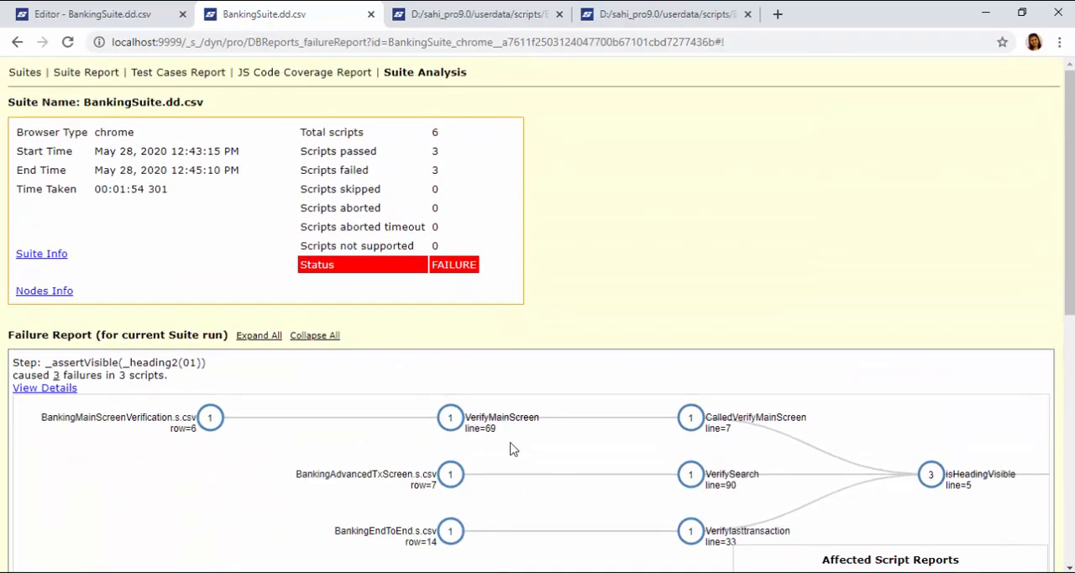
{"action": "scroll", "scroll_direction": "down", "scroll_amount": 3}
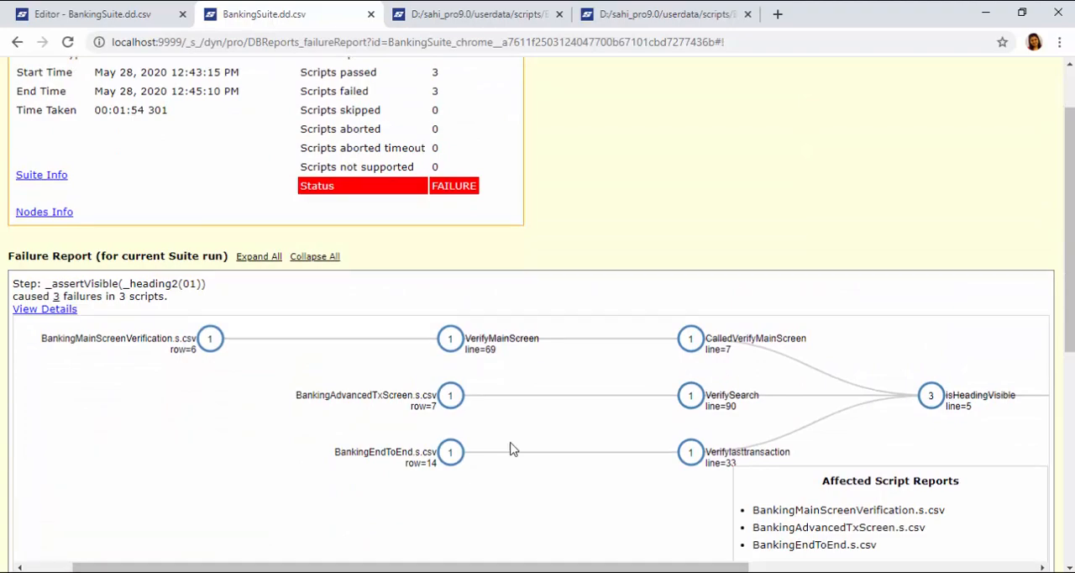